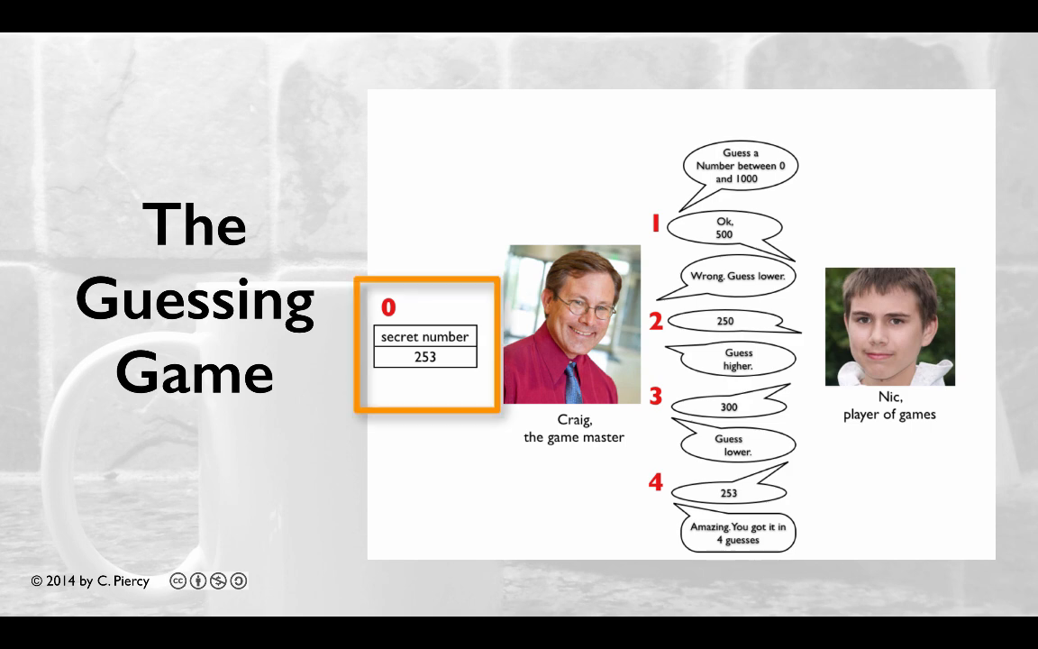
# - Copy index.jsp and paste it into the WebContent folder
pyautogui.moveTo(428, 347); pyautogui.dragTo(482, 315)
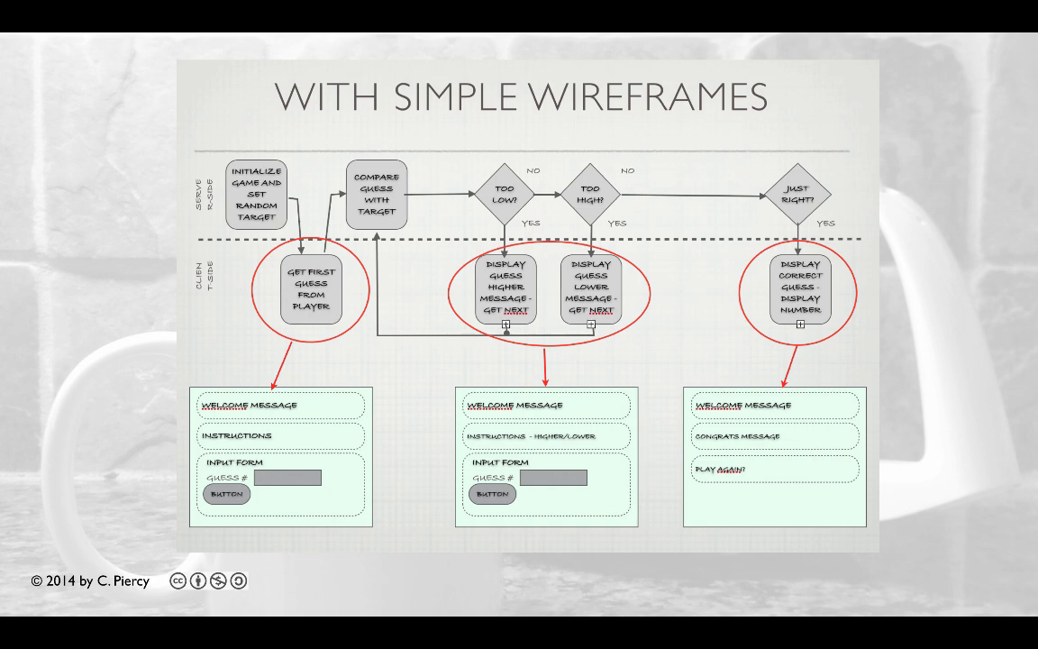
pyautogui.click(547, 459)
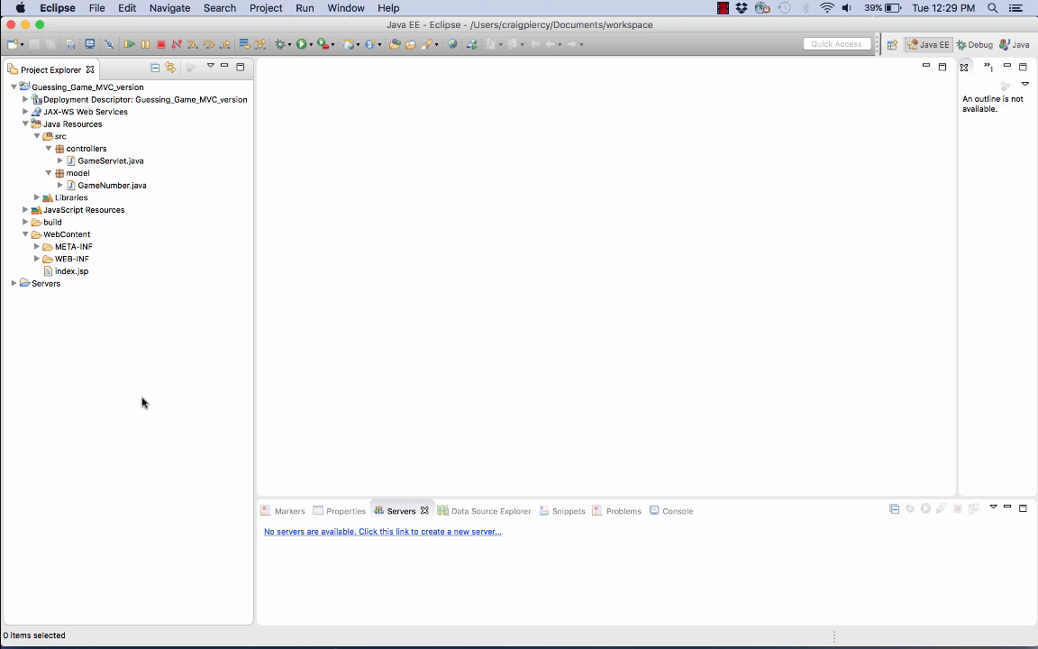
pyautogui.moveTo(61, 279)
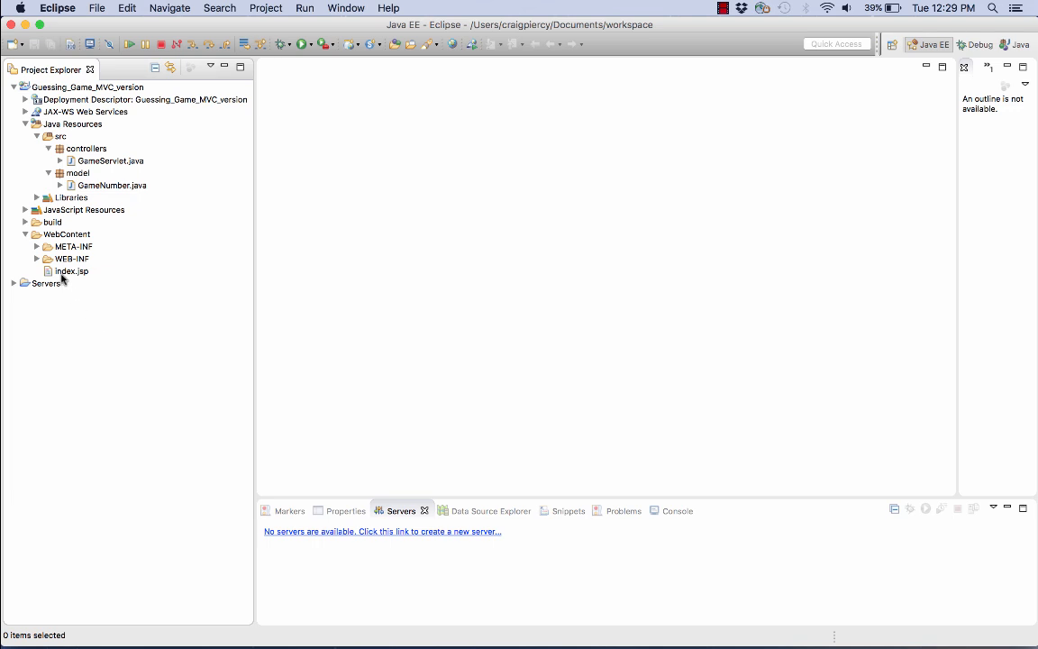
pyautogui.rightClick(71, 271)
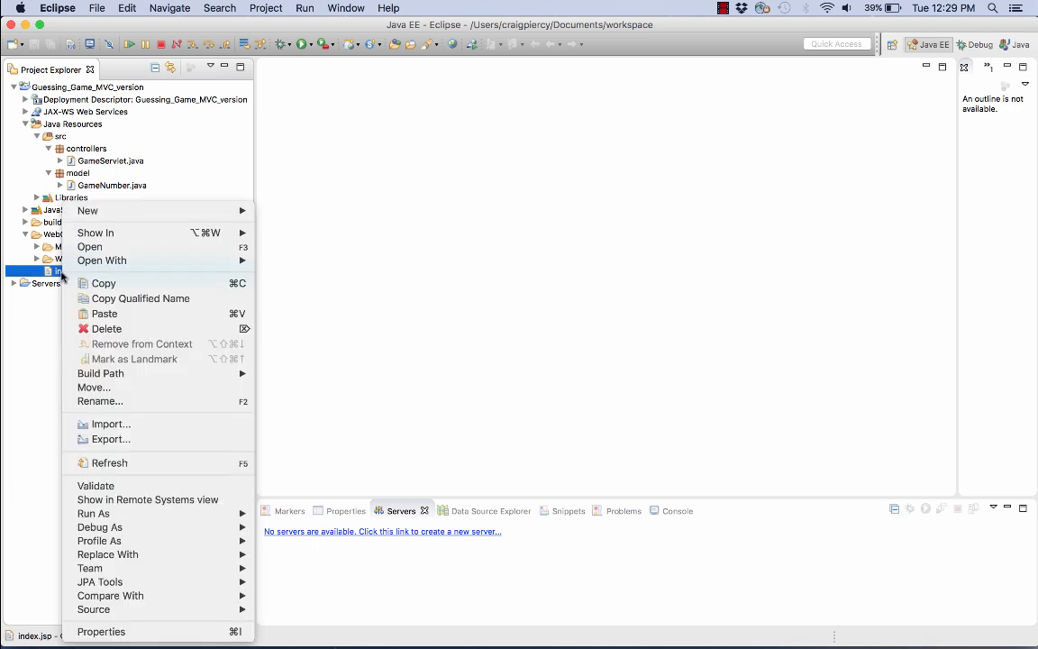
pyautogui.moveTo(103, 283)
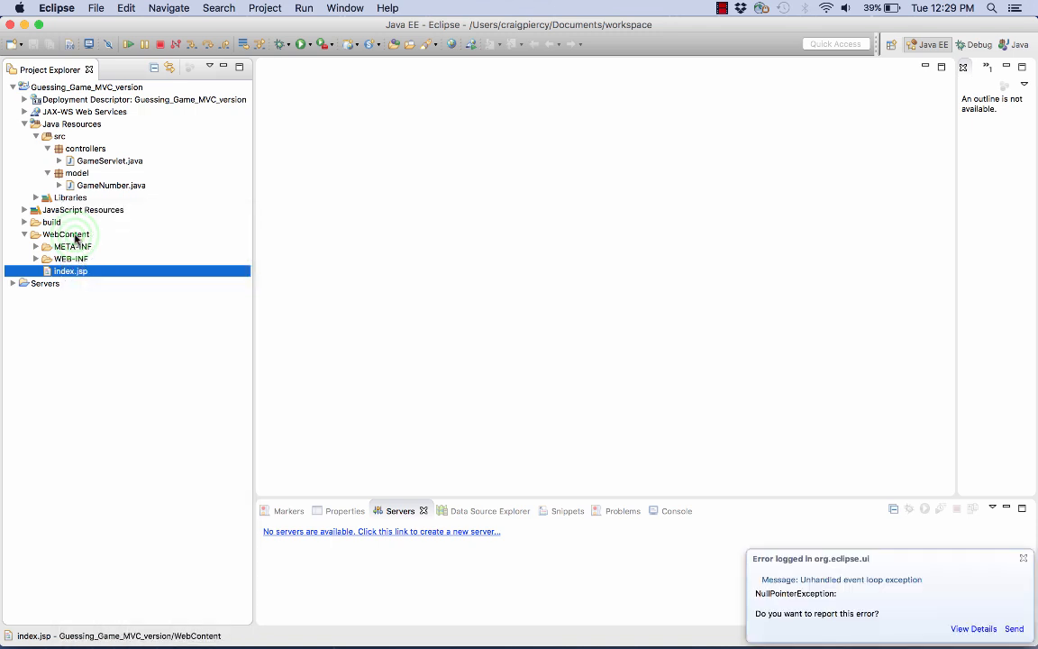
pyautogui.click(66, 234)
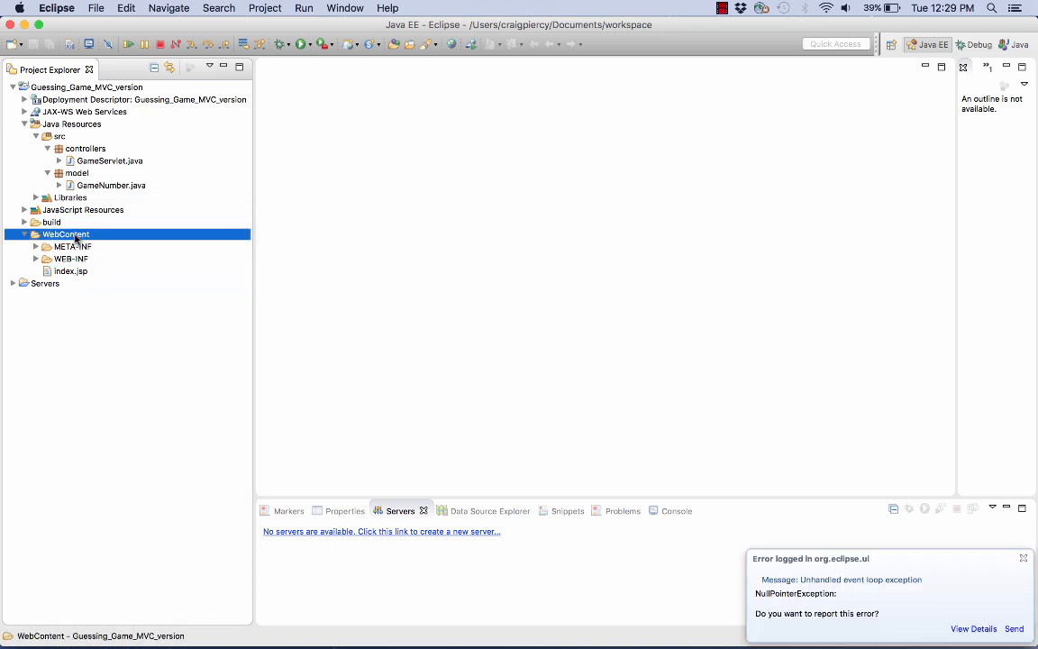
pyautogui.click(1023, 558)
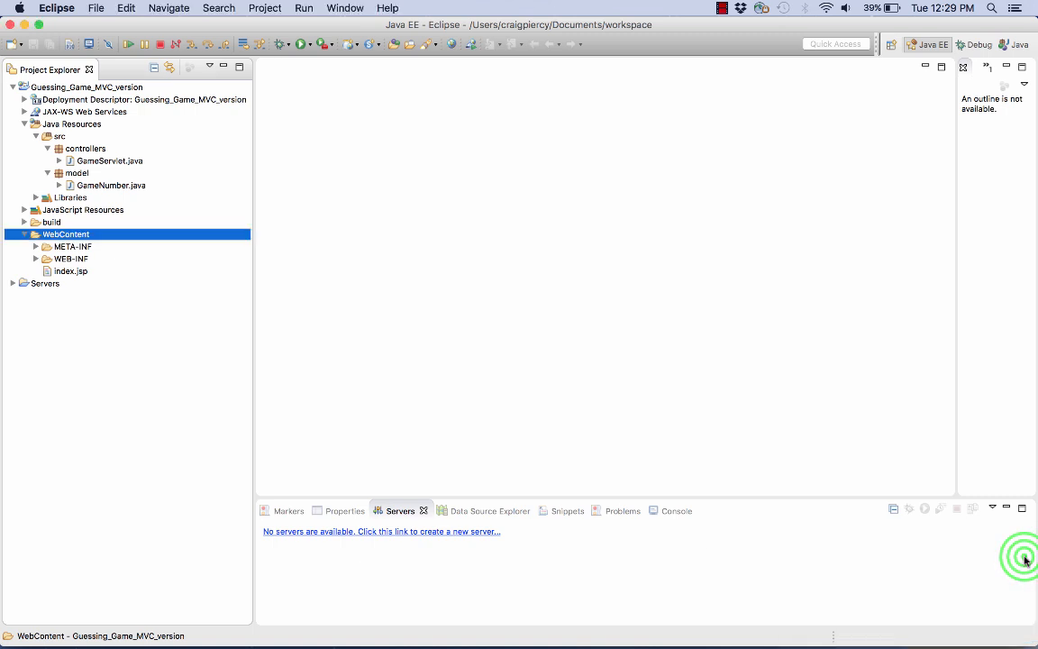
pyautogui.rightClick(65, 234)
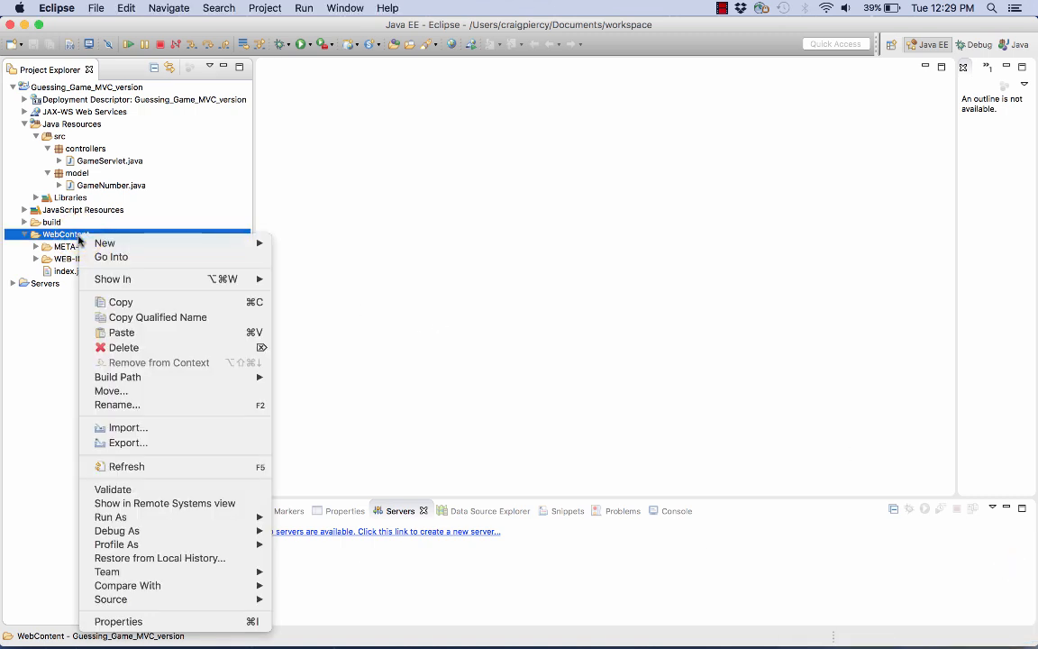
pyautogui.moveTo(122, 332)
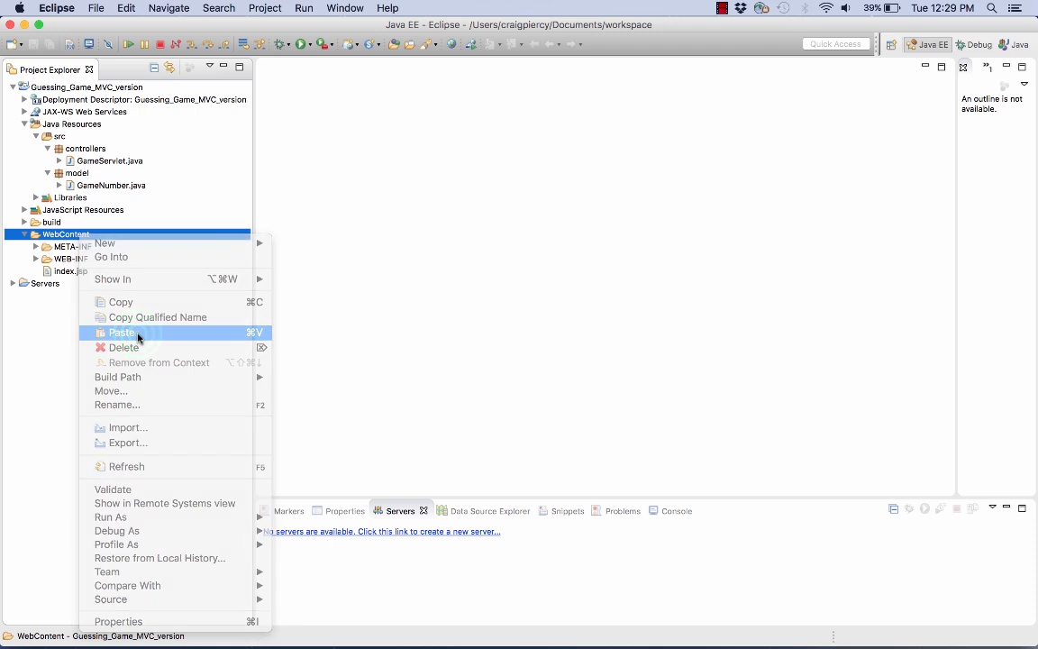
pyautogui.click(121, 333)
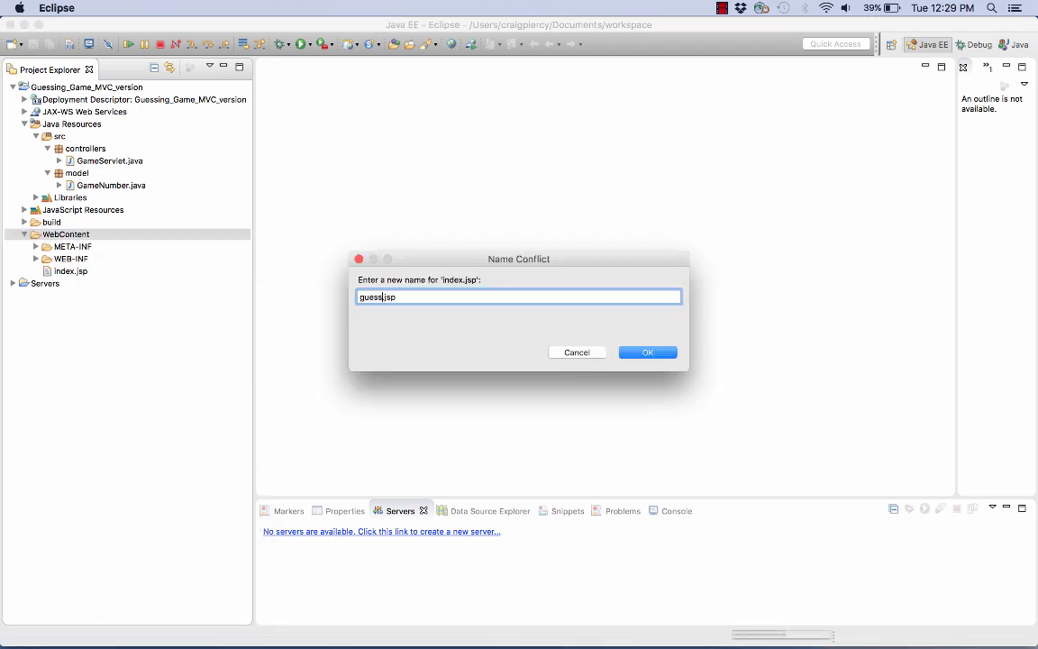
# - Name the pasted copy guess.jsp in the Name Conflict dialog and confirm
pyautogui.click(647, 352)
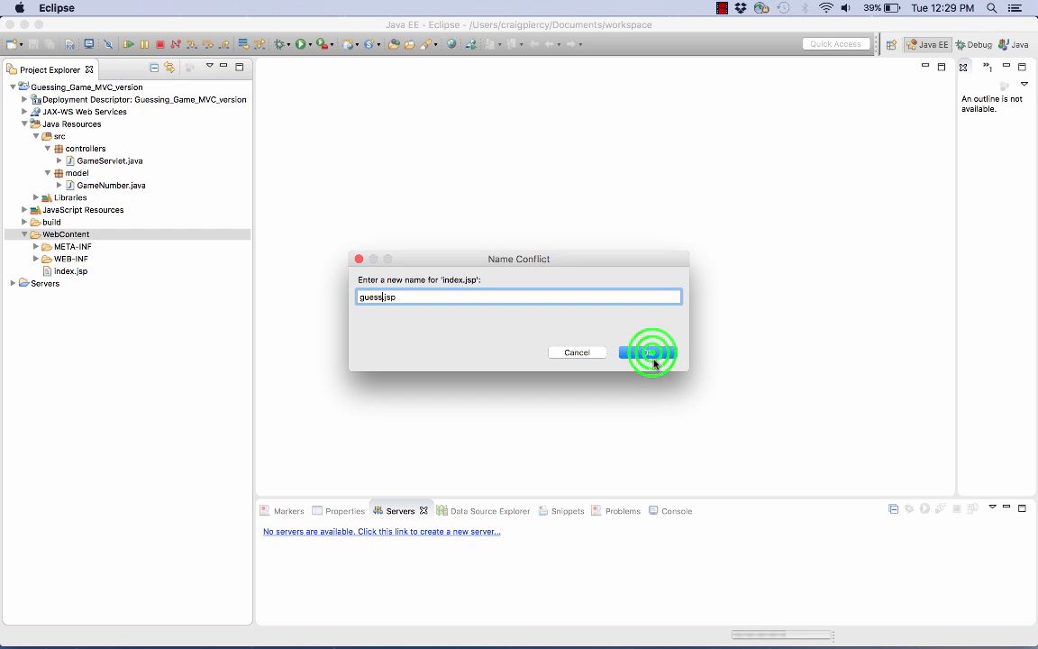
pyautogui.click(649, 352)
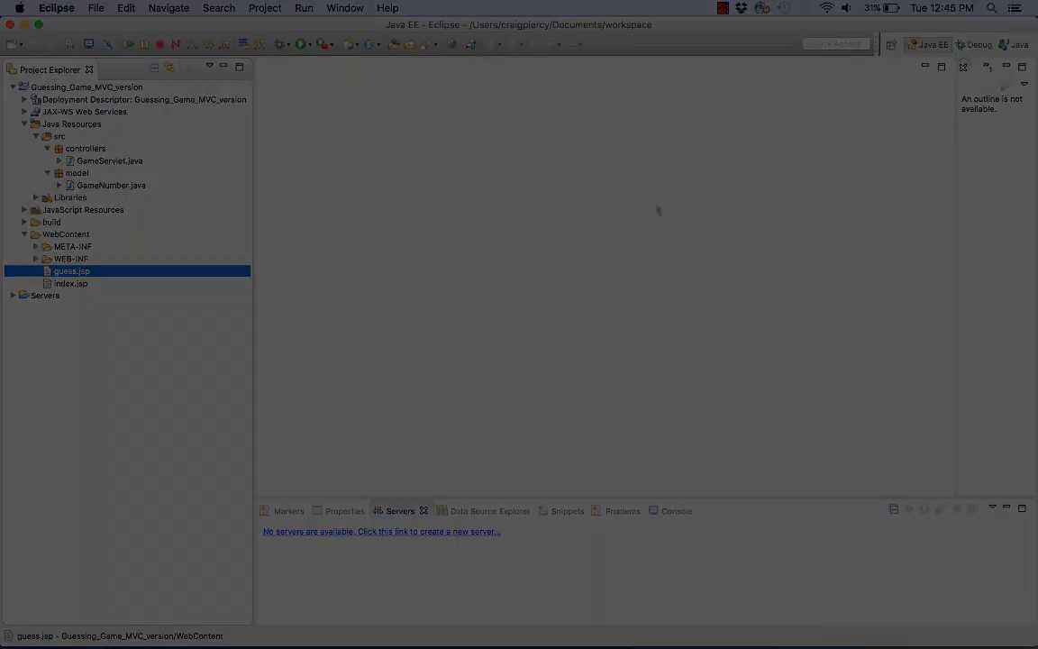
# - Open guess.jsp and delete the GameNumber initialization lines from its scriptlet, then save
pyautogui.doubleClick(71, 271)
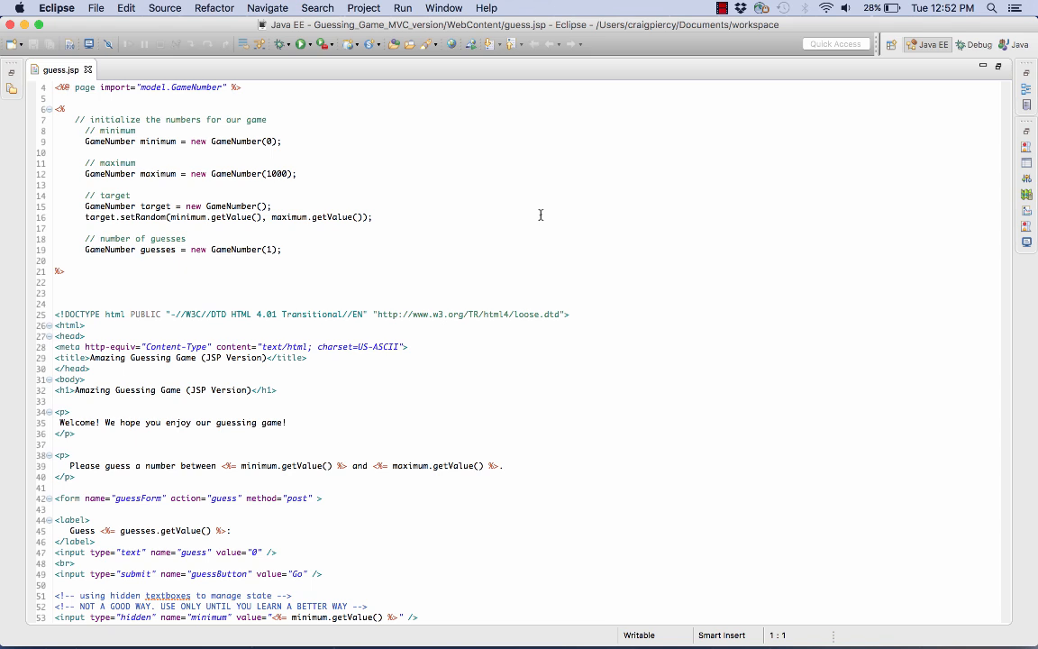
pyautogui.moveTo(490, 229)
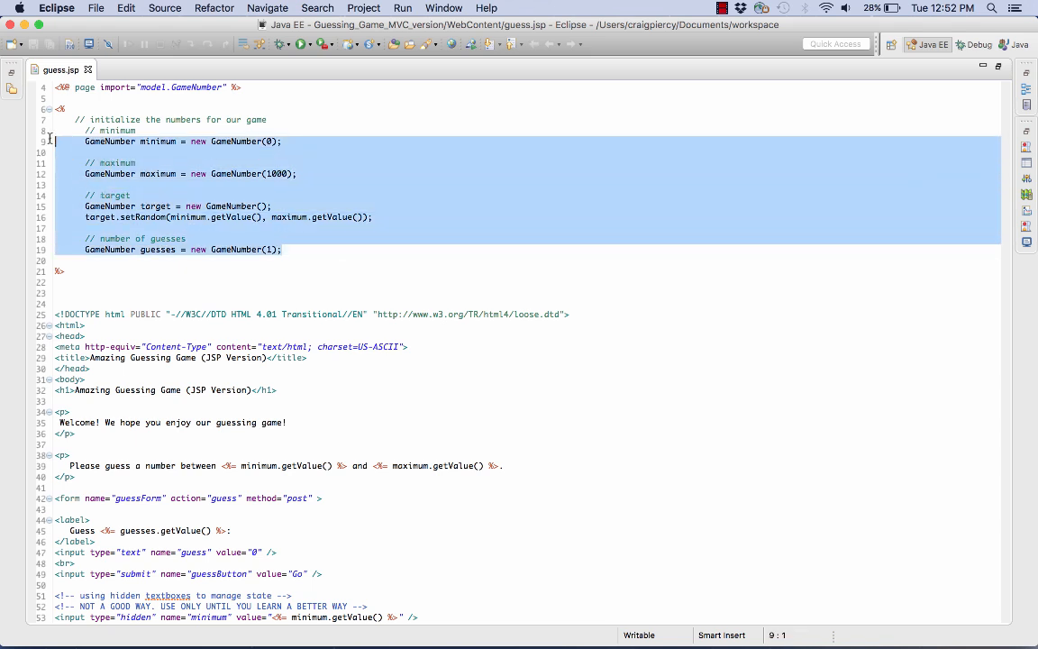
pyautogui.press('Delete')
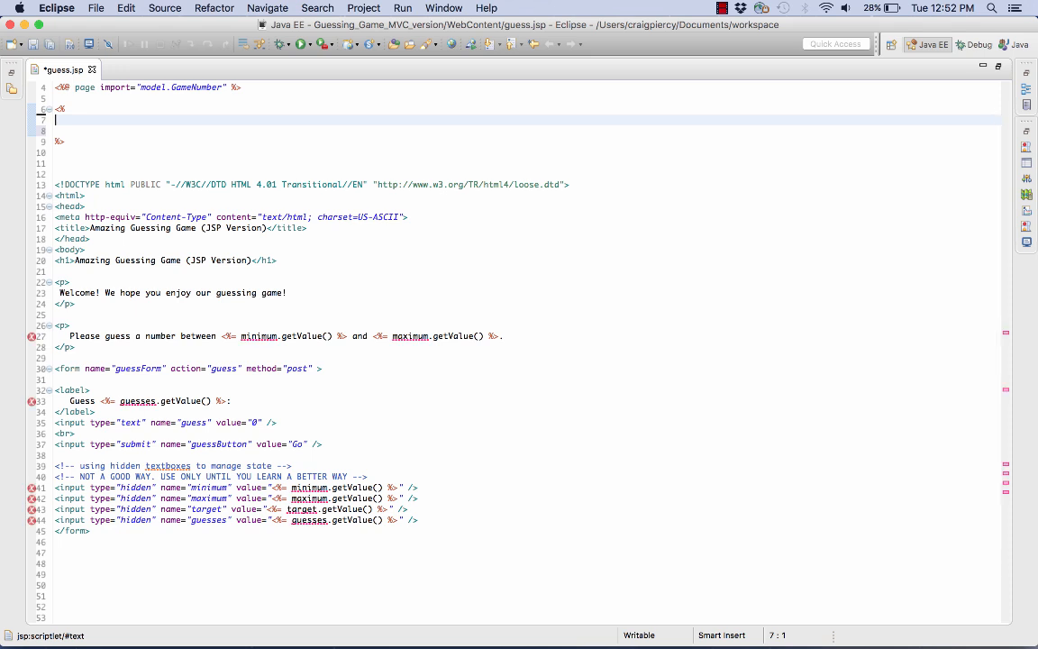
pyautogui.moveTo(58, 58)
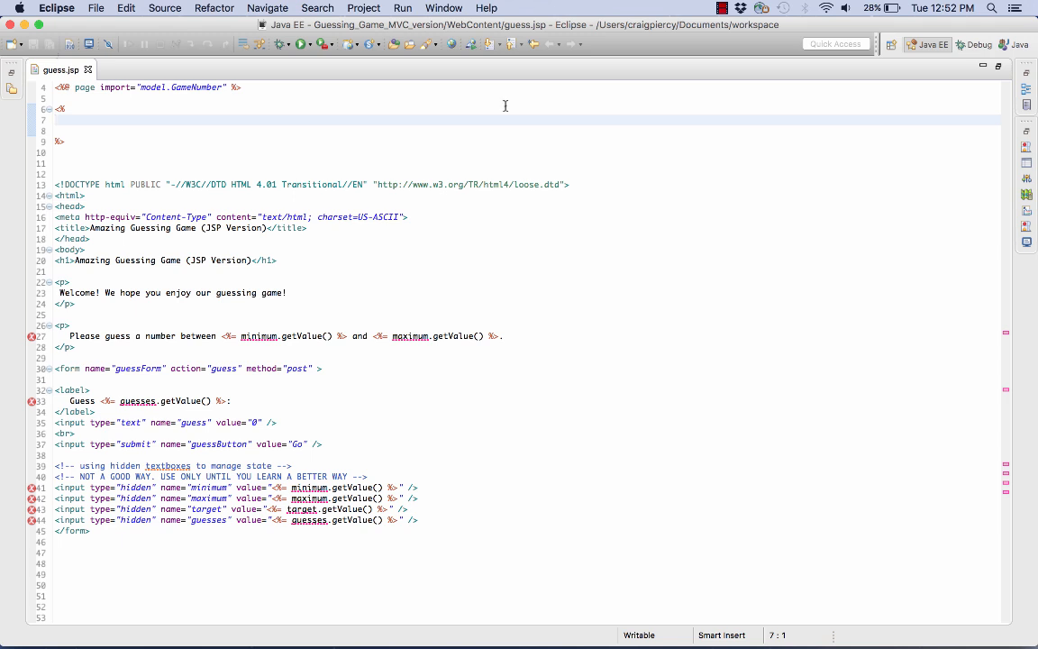
pyautogui.click(721, 8)
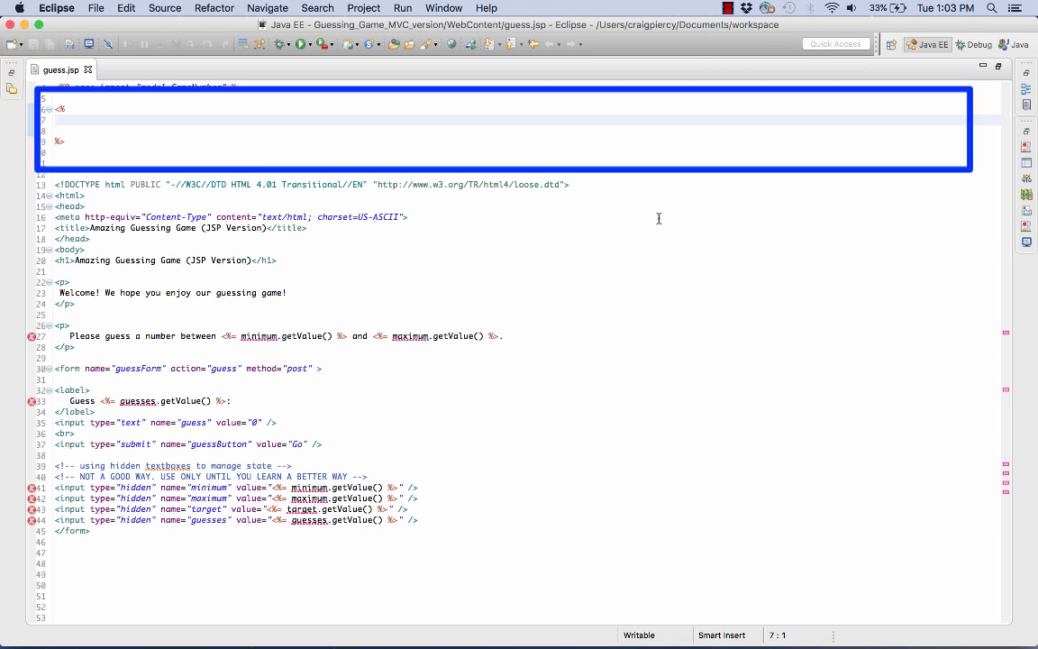
# - Add comments '// get the inputs from the request parameters' and '// get the inputs from the request attributes' in the scriptlet
pyautogui.write('/')
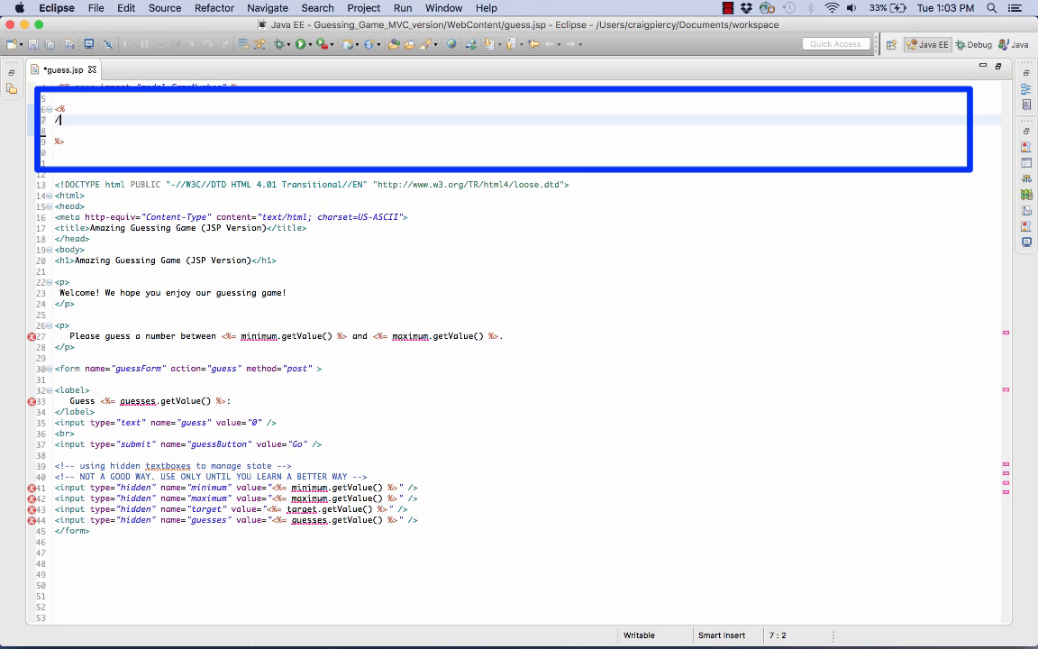
pyautogui.write('/ get')
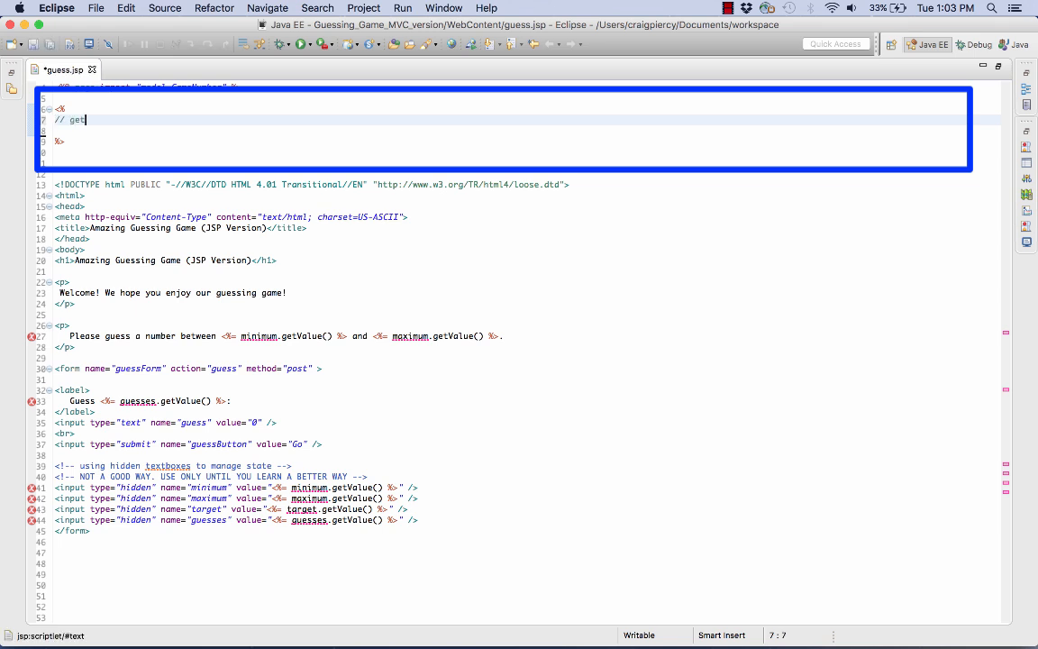
pyautogui.write('the inputs f')
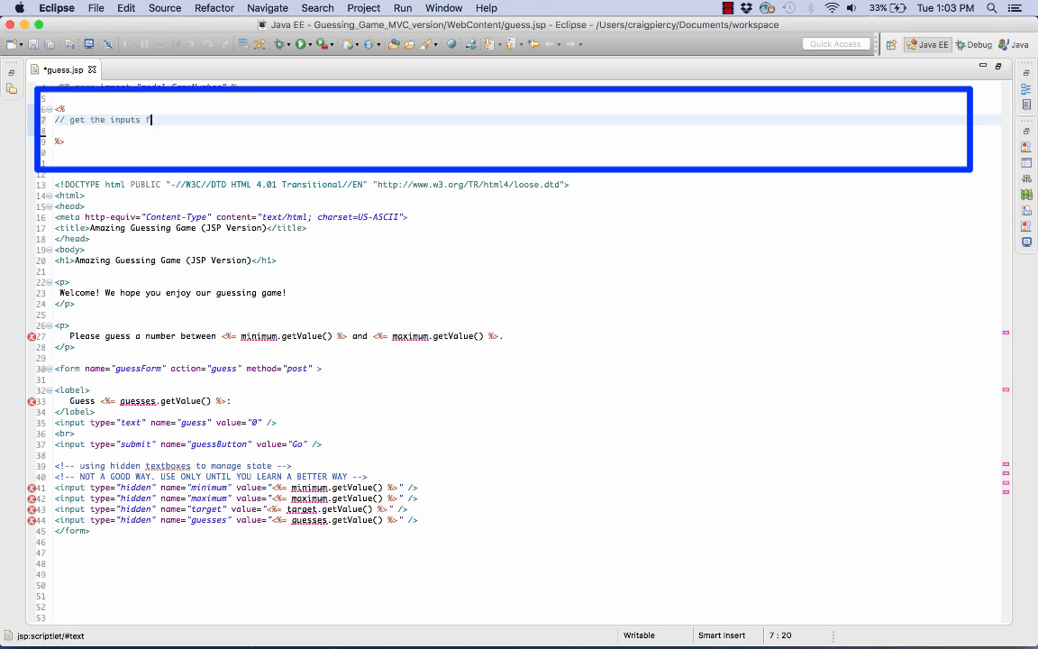
pyautogui.write('rom the req')
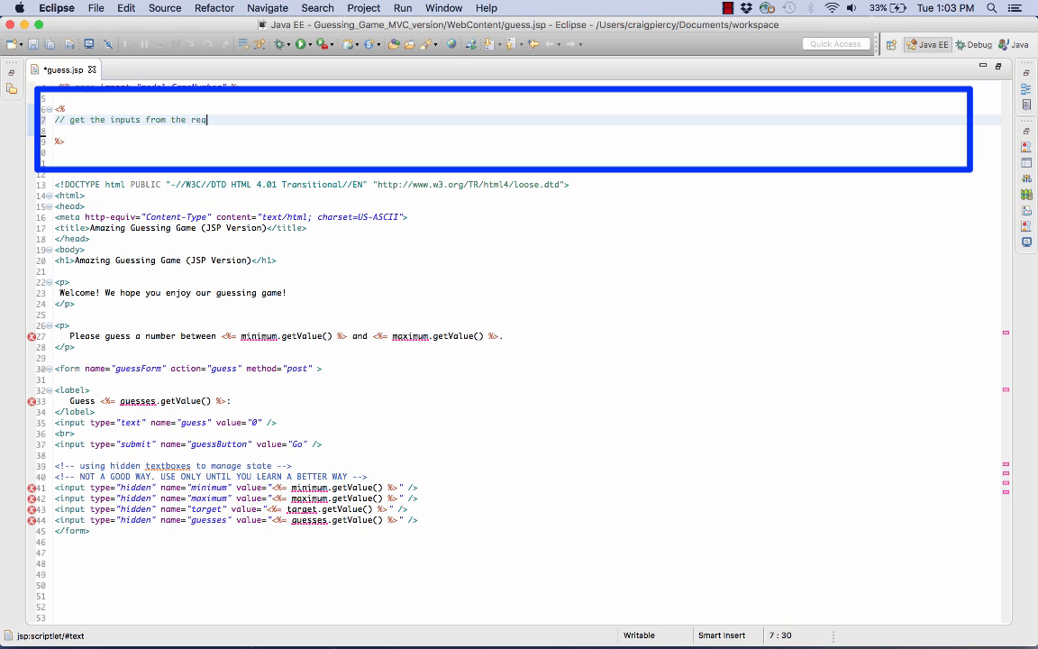
pyautogui.write('uest parameters')
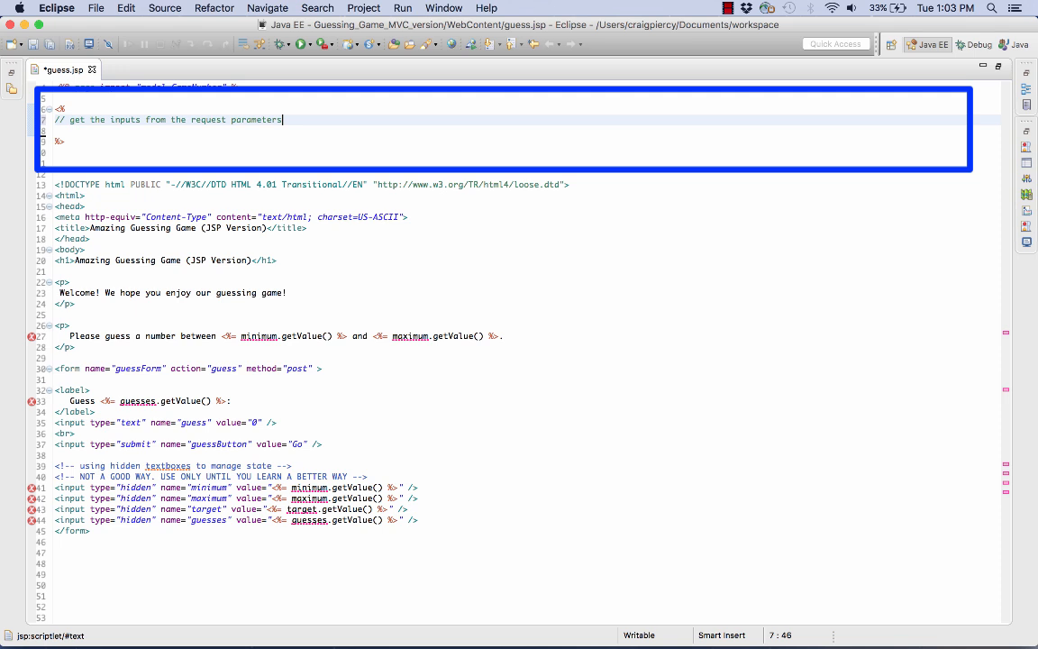
pyautogui.press('Return')
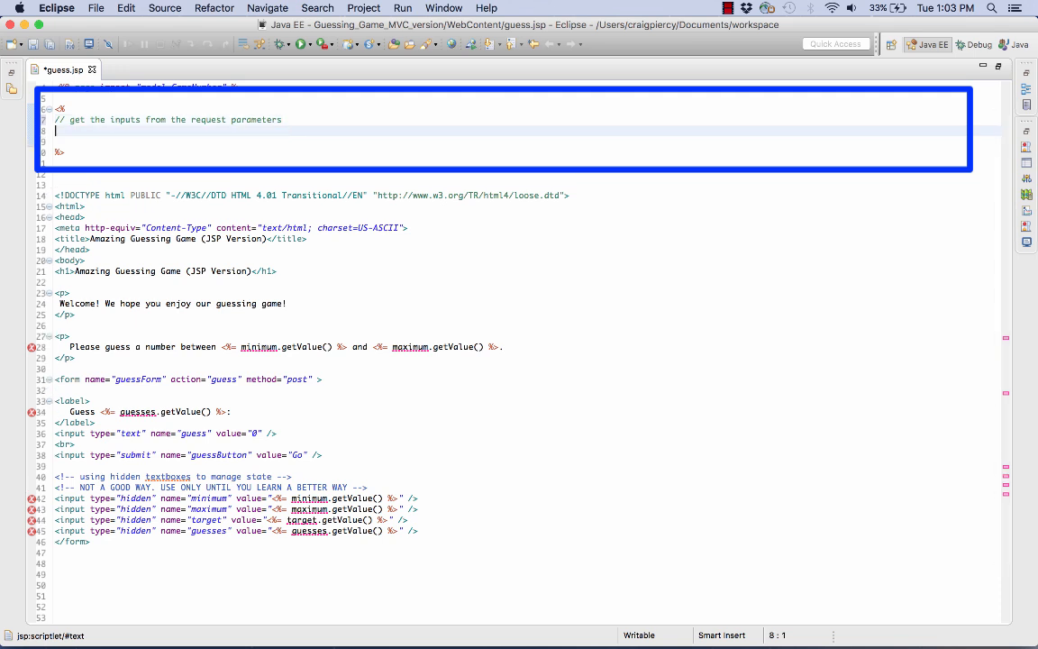
pyautogui.moveTo(669, 209)
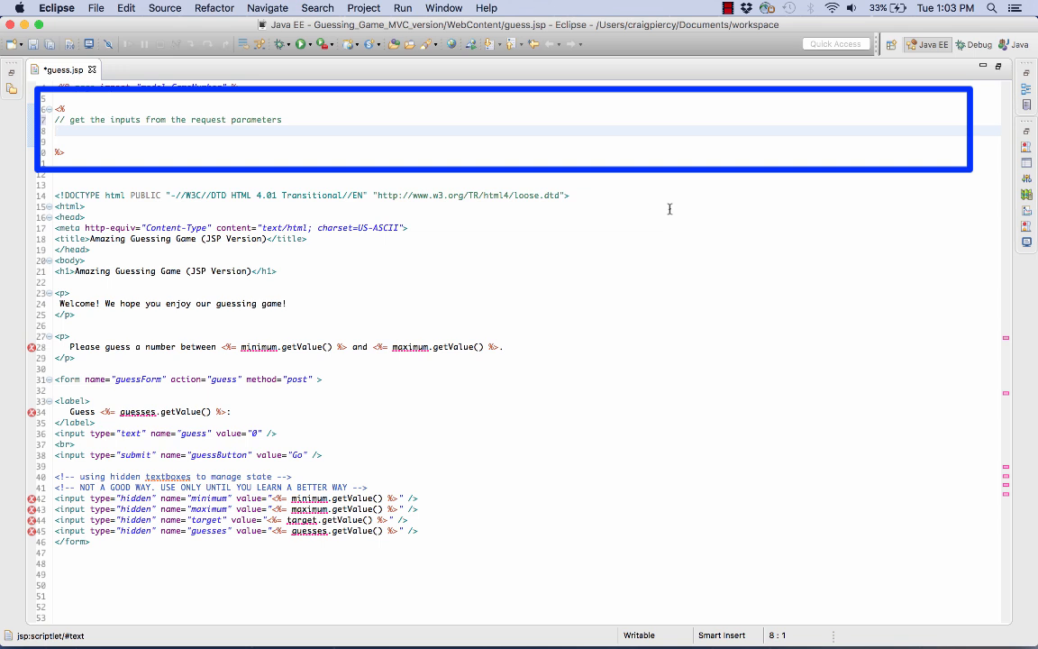
pyautogui.moveTo(715, 81)
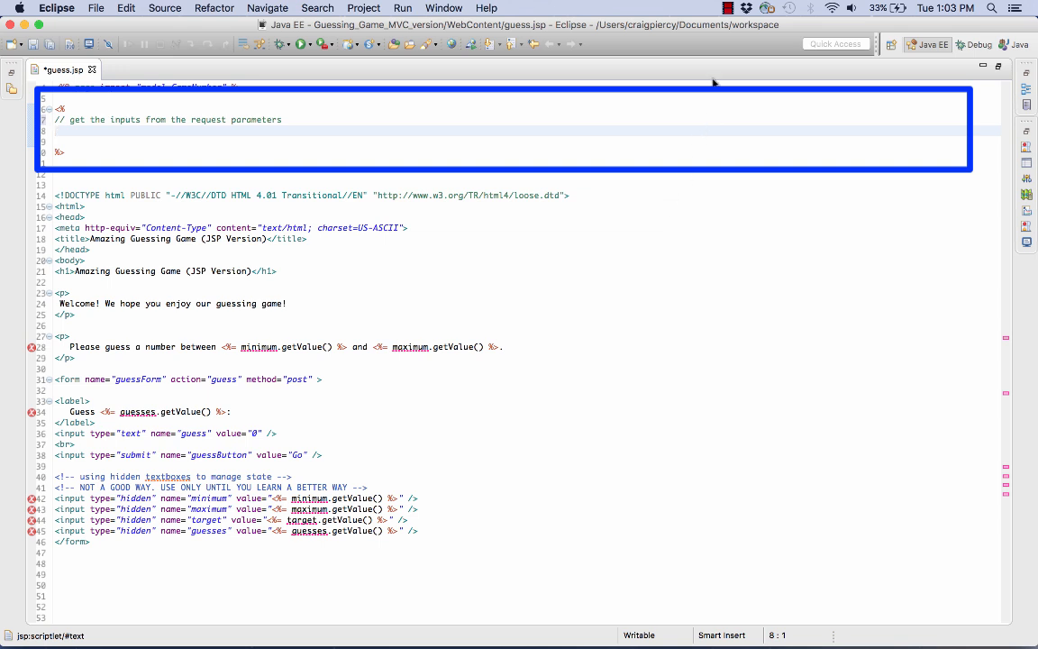
pyautogui.click(727, 7)
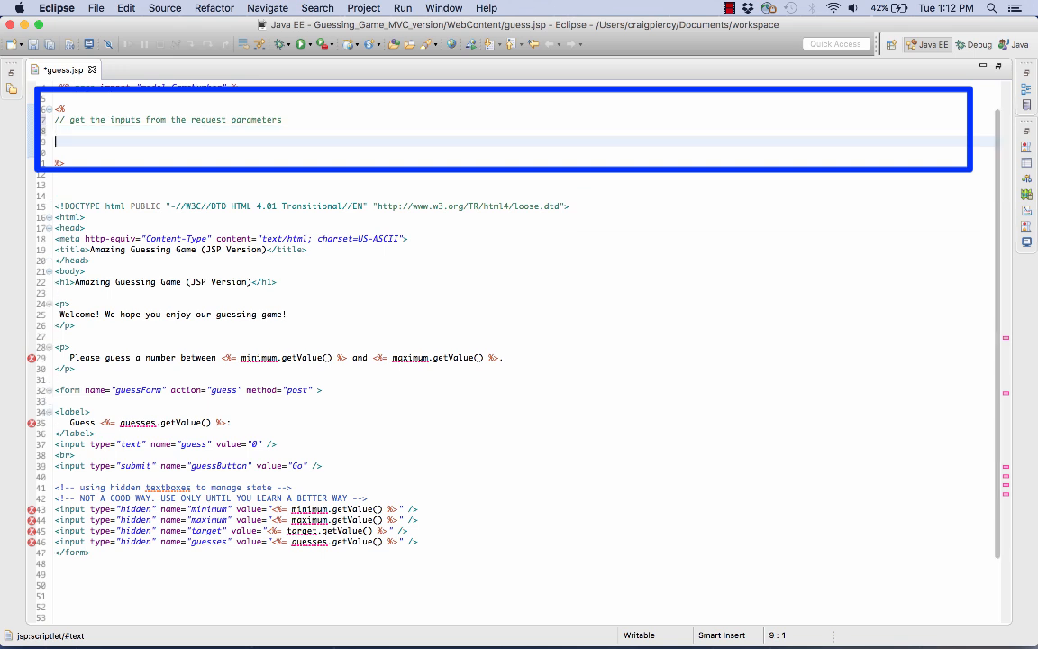
pyautogui.write('//')
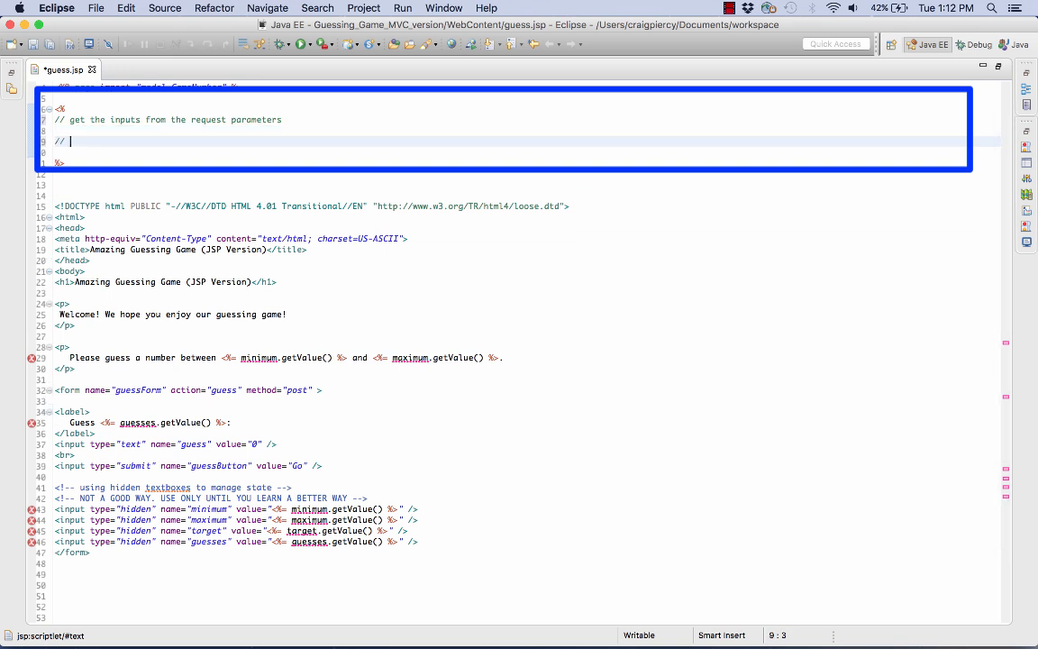
pyautogui.write('get the in')
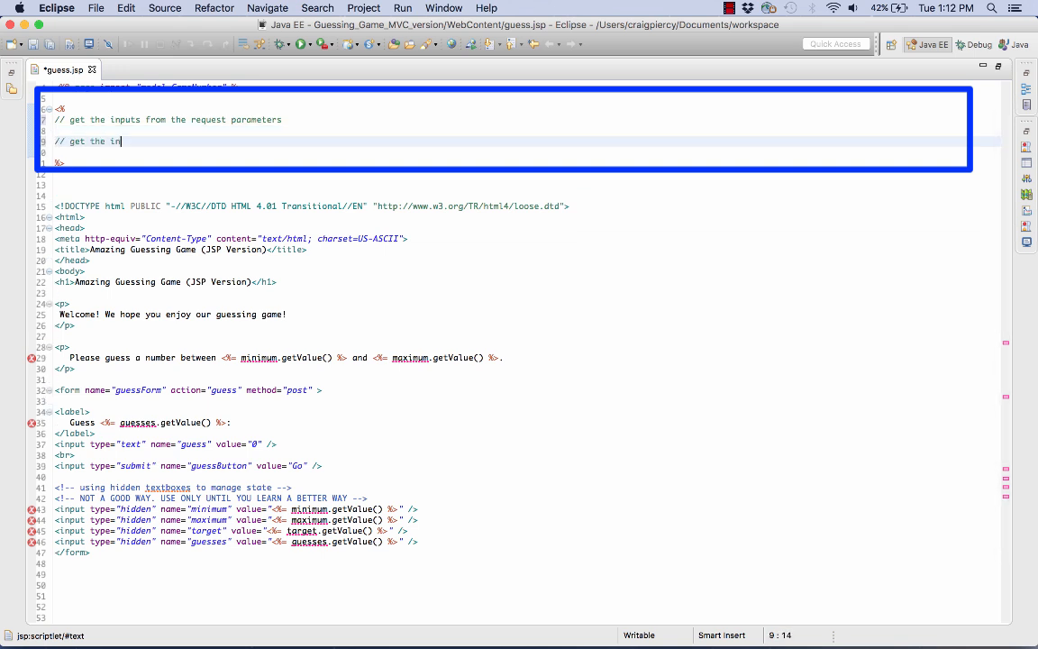
pyautogui.write('puts frrom the re')
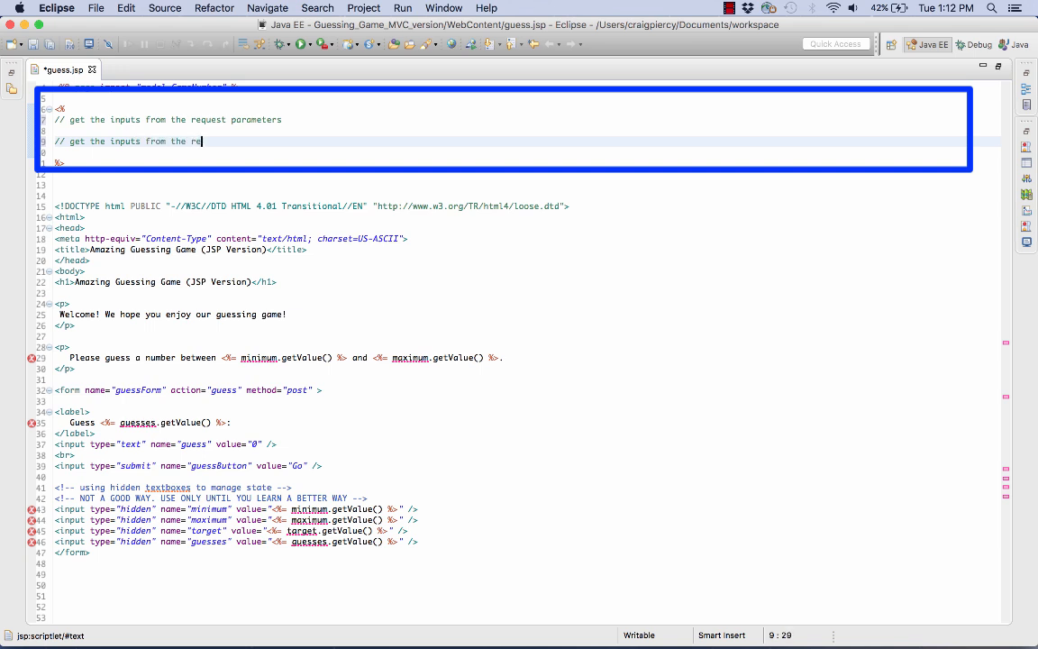
pyautogui.write('quest attri')
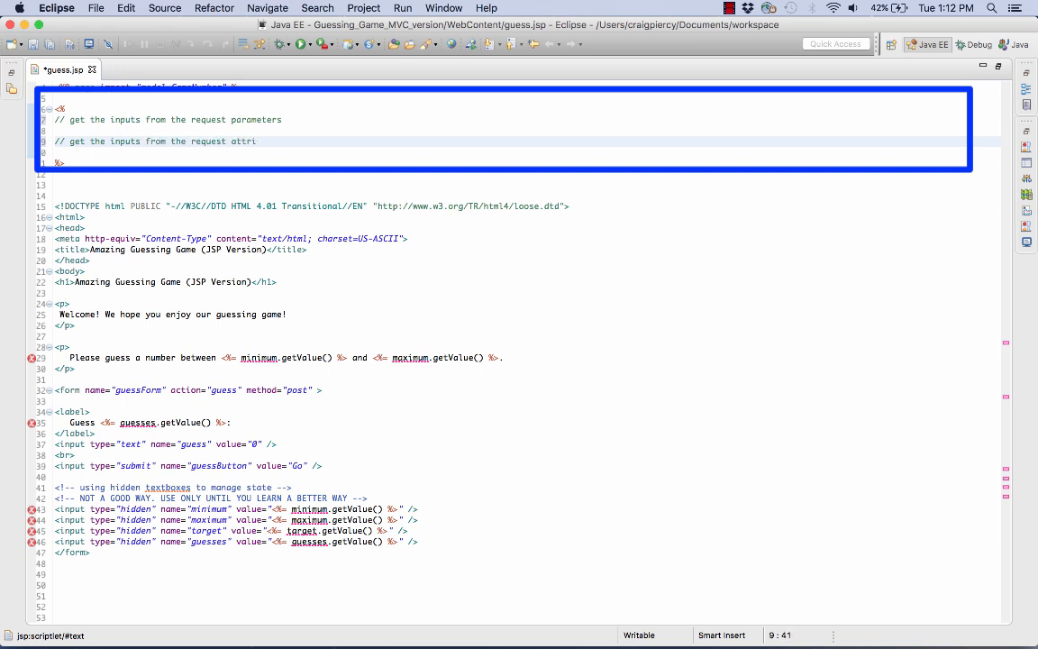
pyautogui.write('butes')
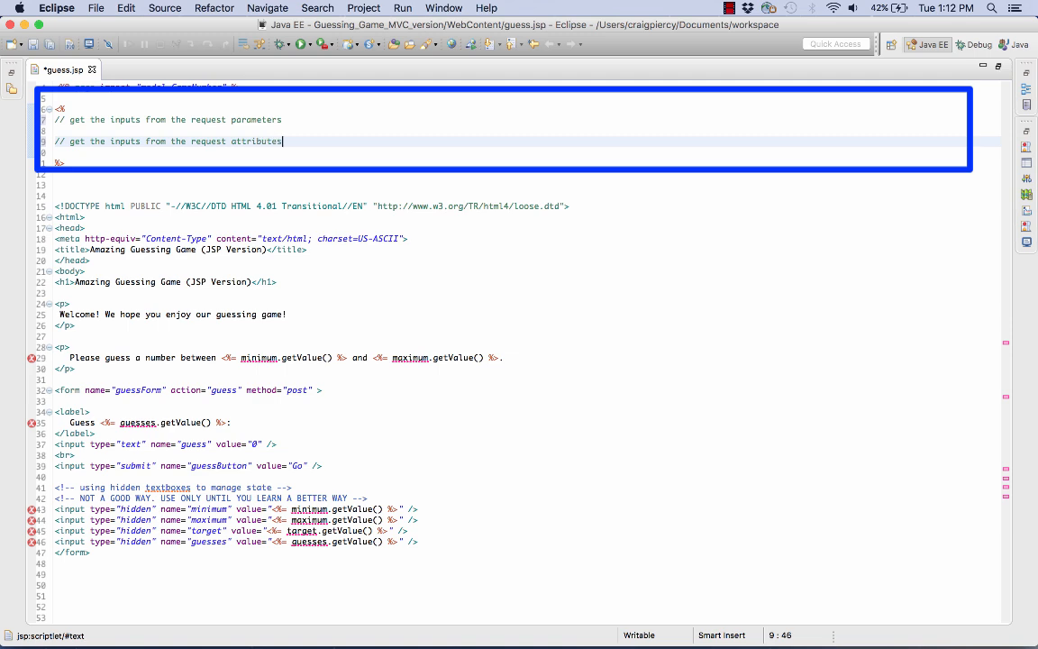
pyautogui.moveTo(799, 256)
pyautogui.write('G')
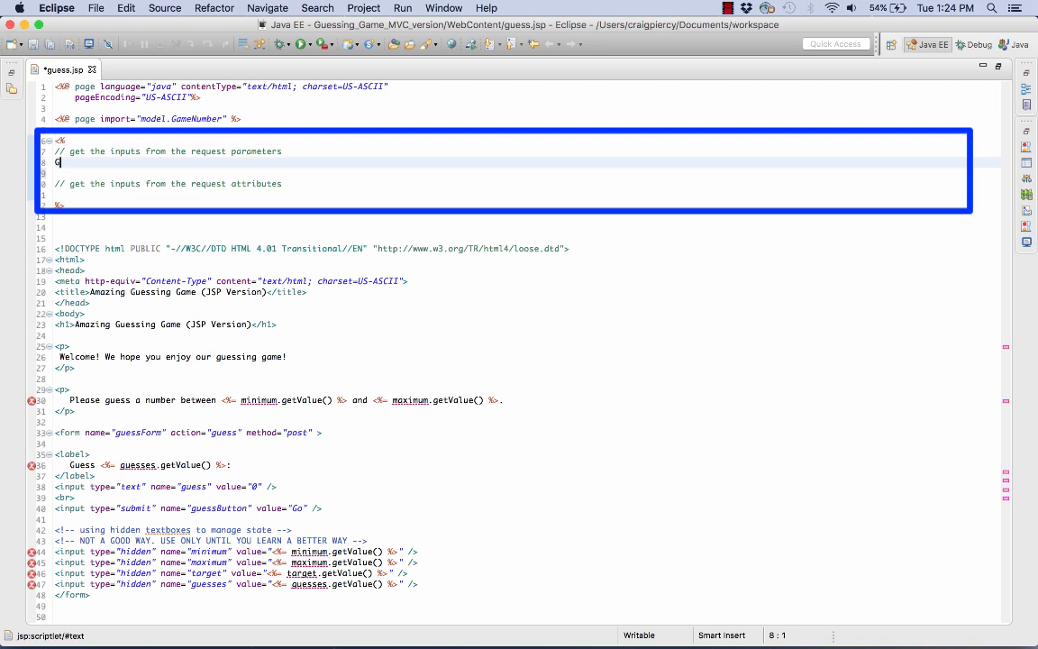
# - Declare GameNumber target = new GameNumber(Integer.parseInt(request.getParameter("target")));
pyautogui.write('ameNumber')
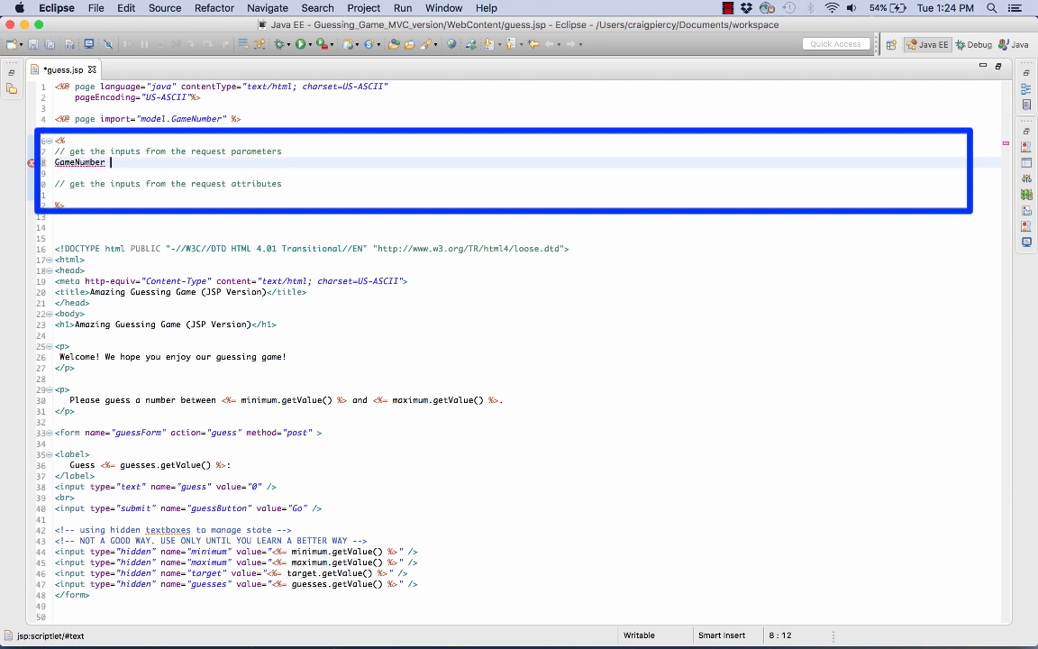
pyautogui.write('target')
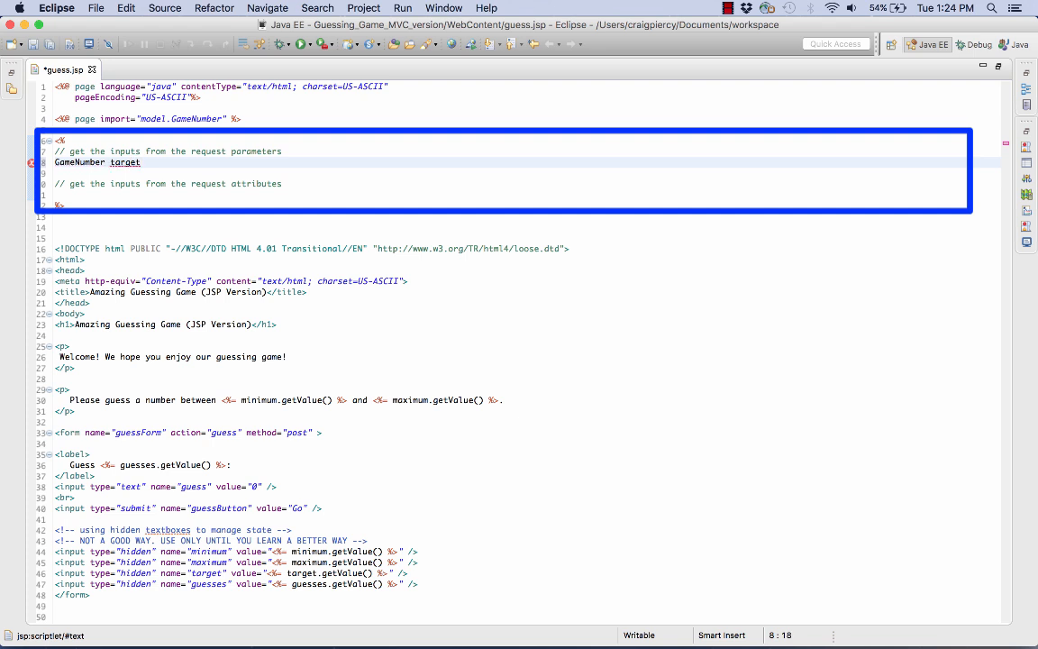
pyautogui.write('request')
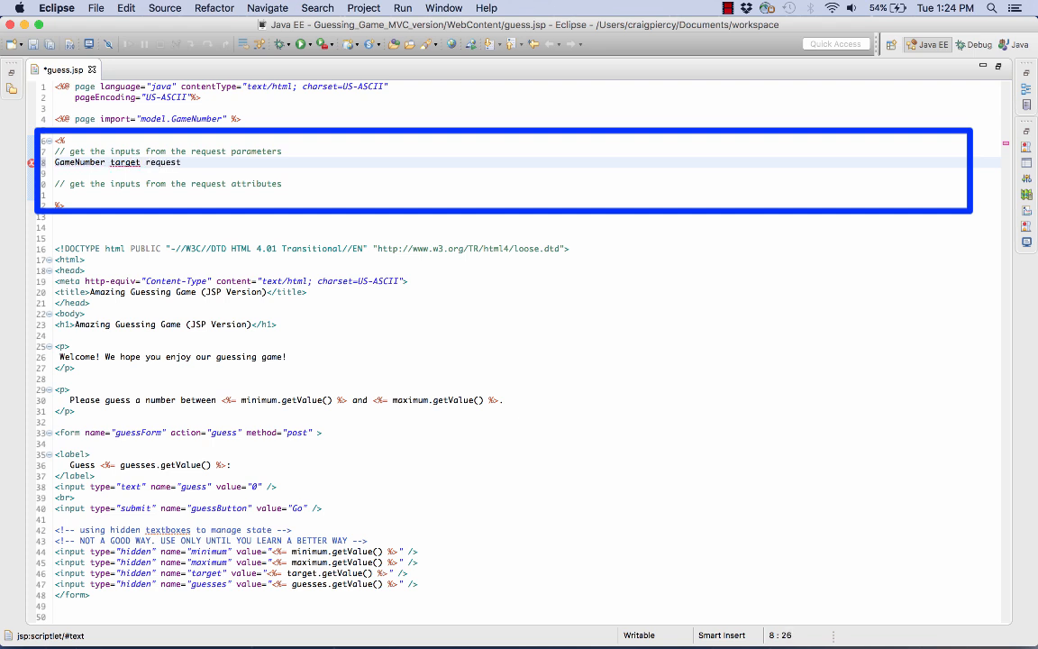
pyautogui.write('.getParameter("target");')
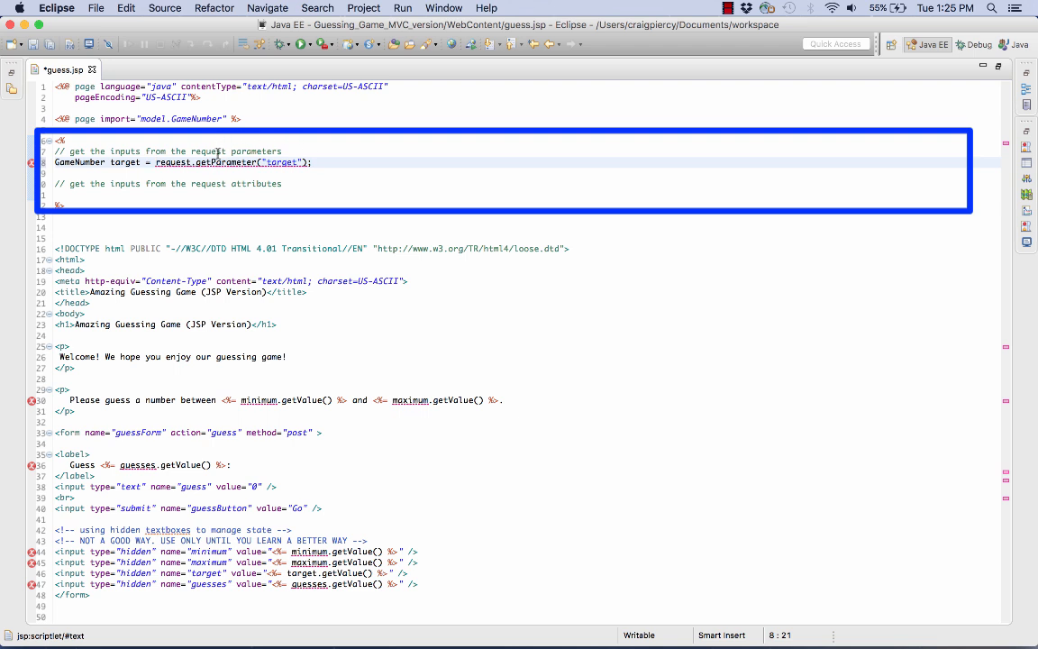
pyautogui.moveTo(217, 162)
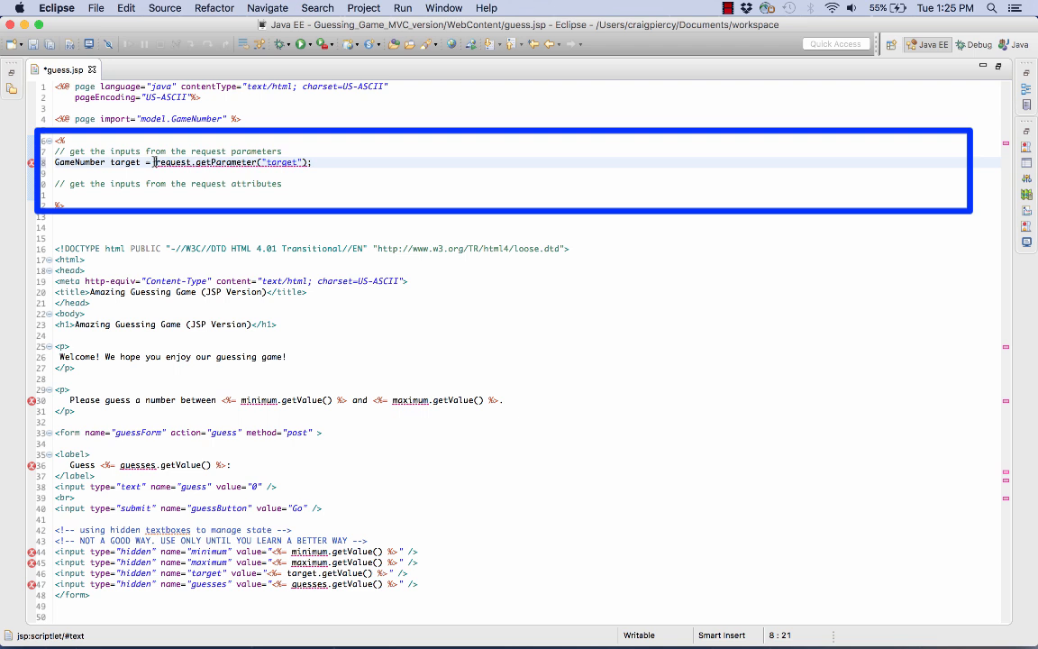
pyautogui.write('Integer.parseInt(')
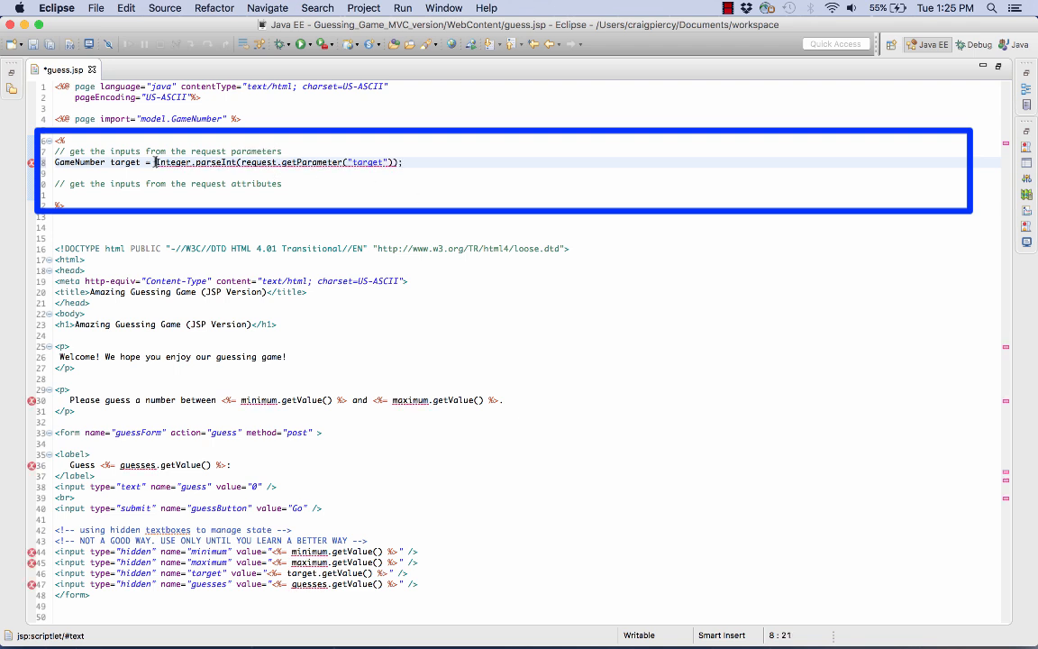
pyautogui.write('new GameNumber(')
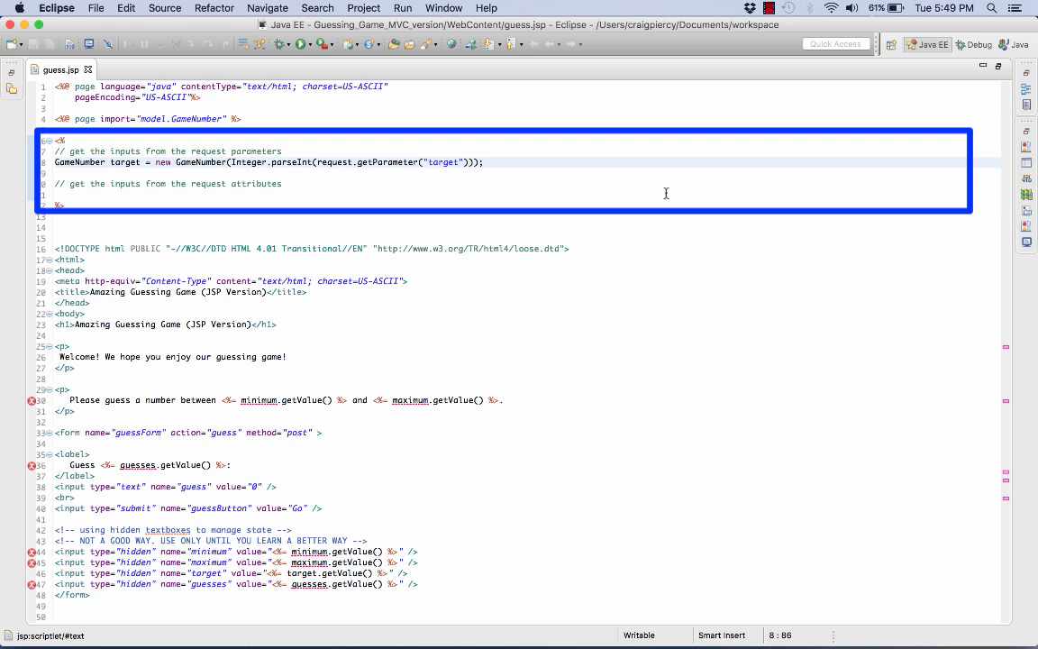
pyautogui.click(484, 162)
pyautogui.write('i')
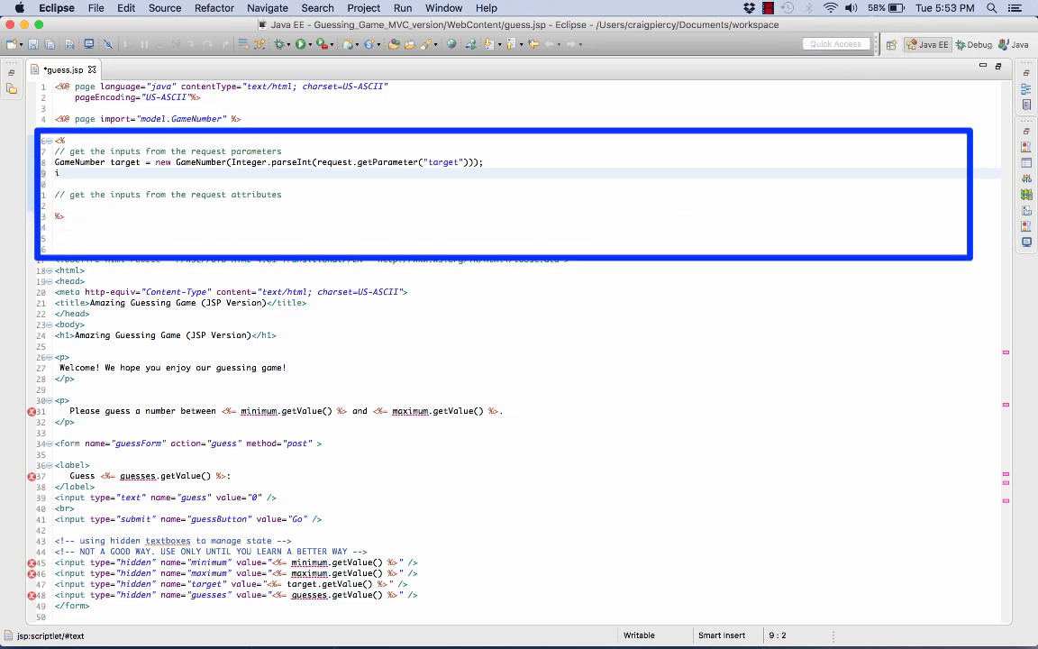
# - Declare int minimum = Integer.parseInt(request.getParameter("minimum"));
pyautogui.write('nt minimum')
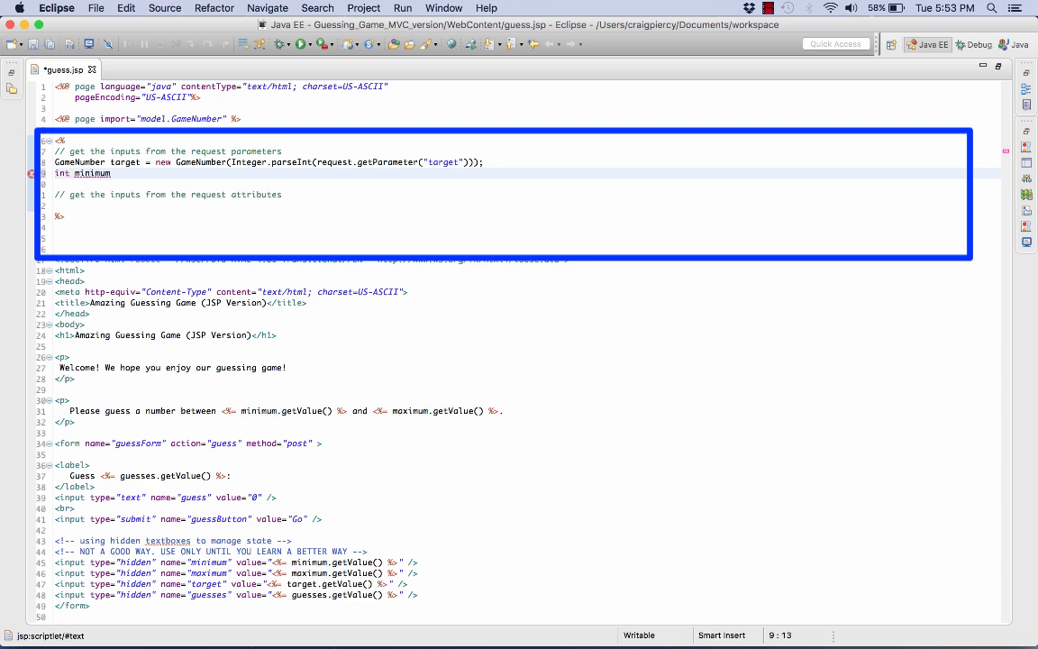
pyautogui.write('= Integer.parseInt(request.get')
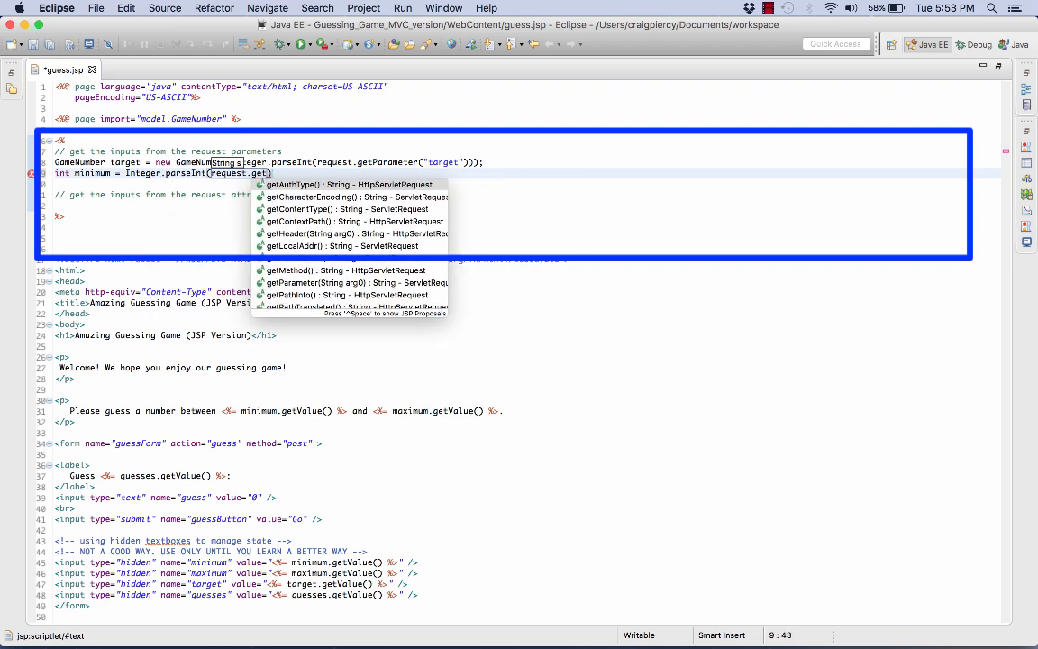
pyautogui.click(355, 283)
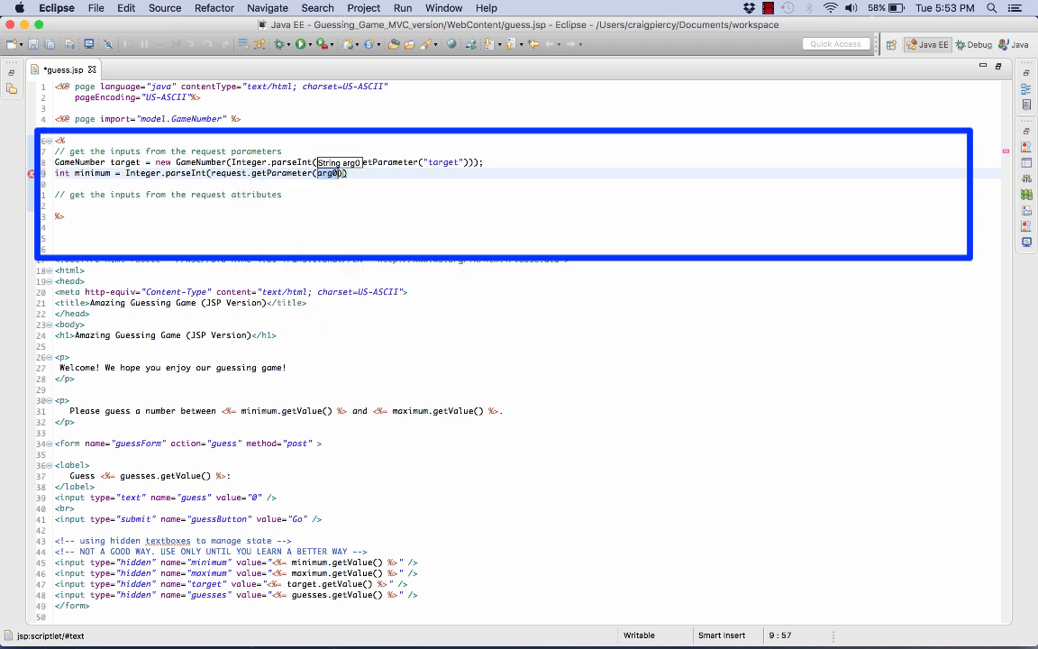
pyautogui.write('minimum"')
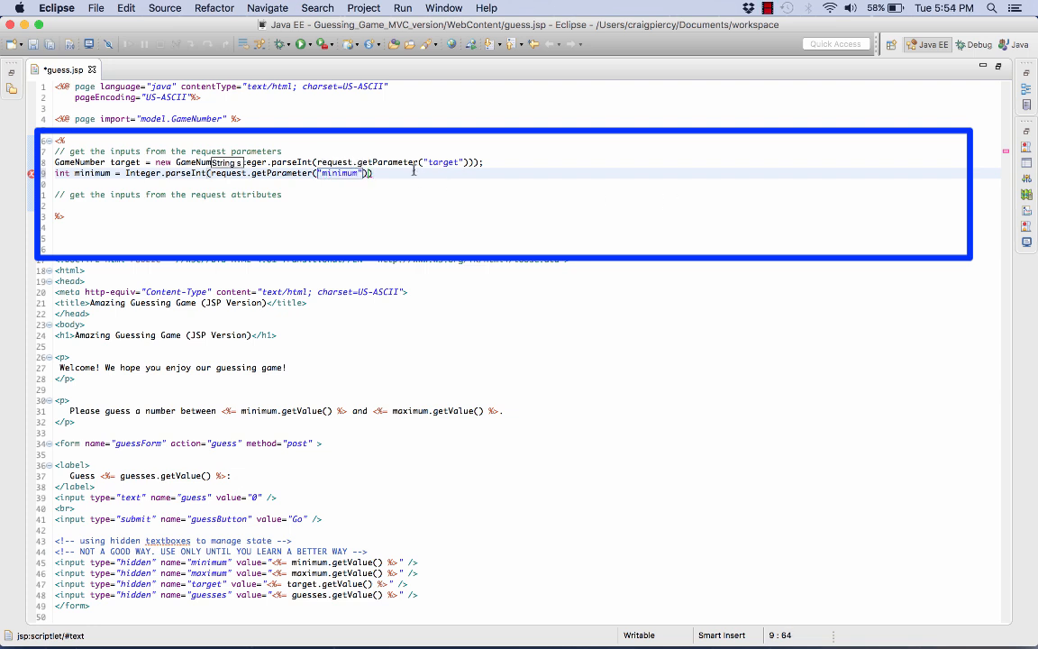
pyautogui.write(';')
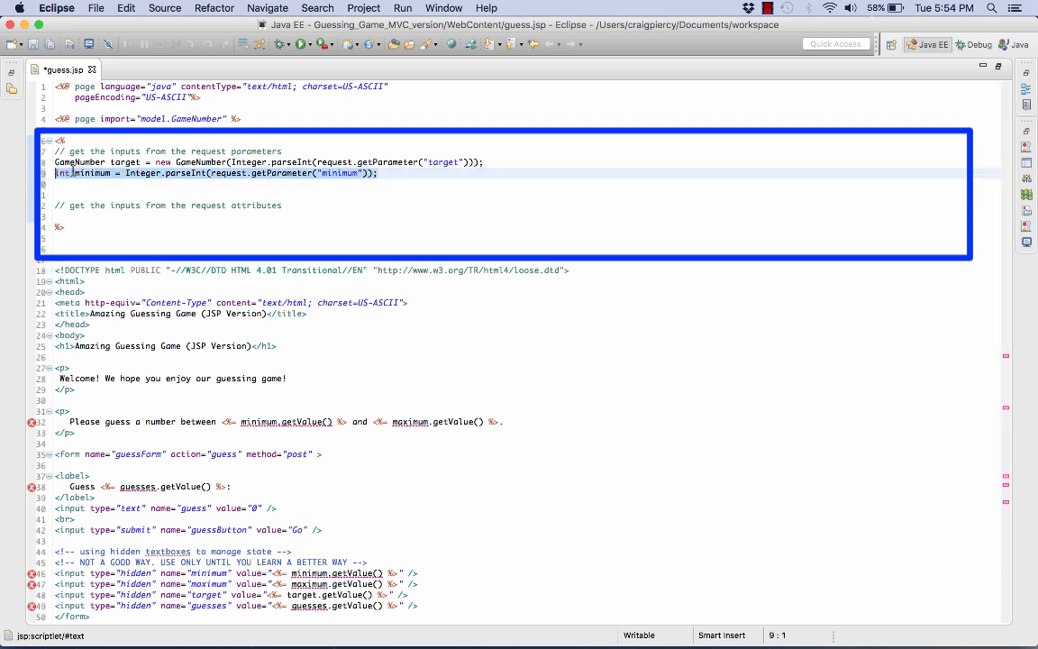
# - Duplicate the line as int maximum reading the "maximum" request parameter
pyautogui.rightClick(217, 173)
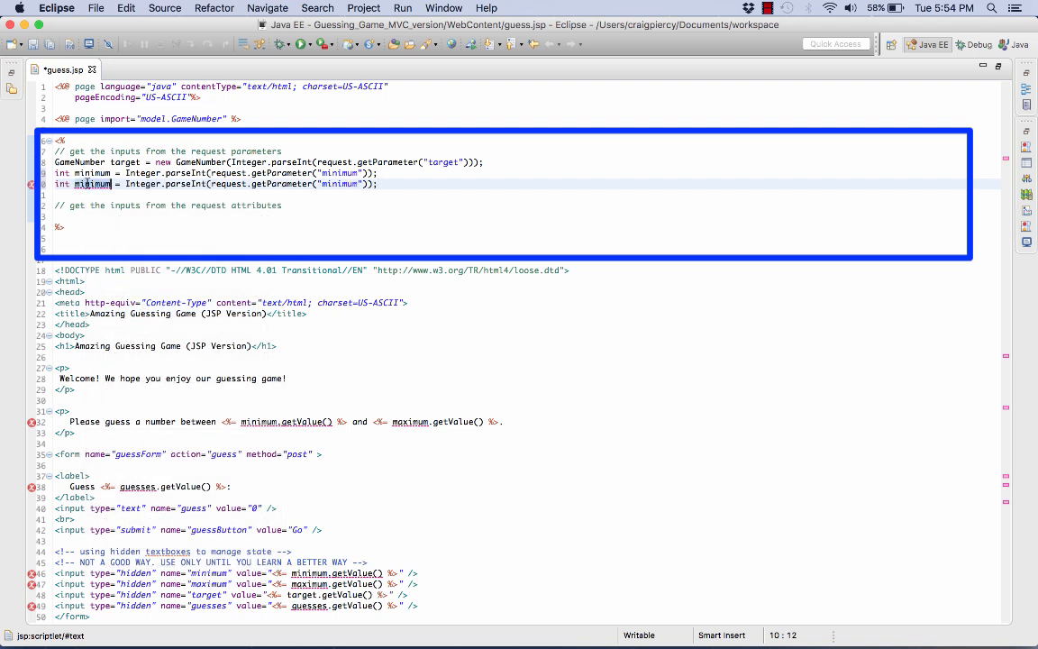
pyautogui.write('maximum')
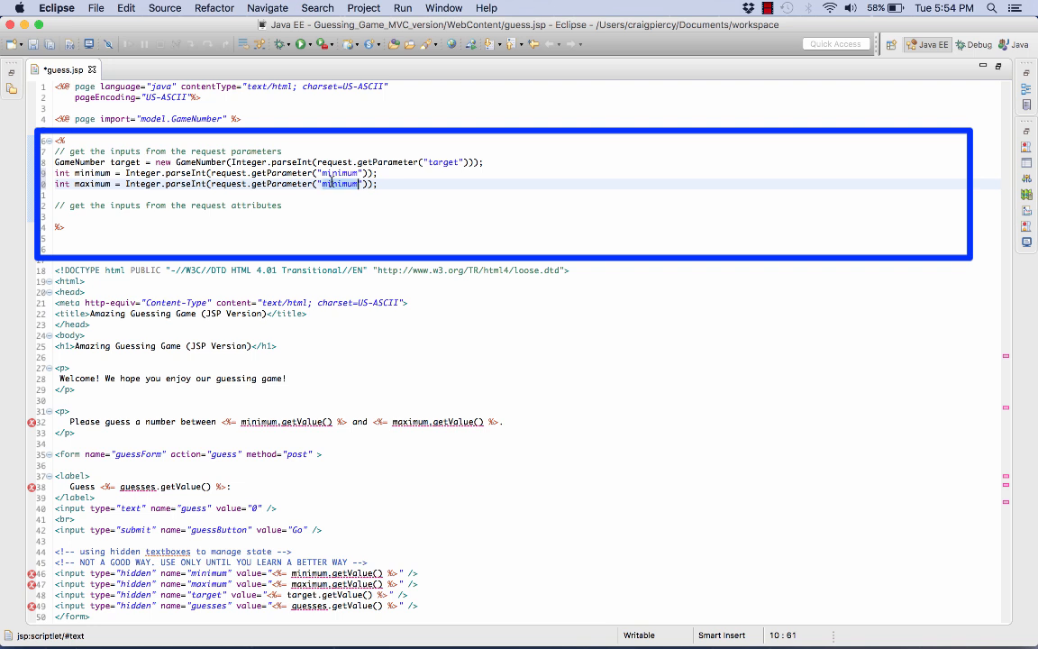
pyautogui.press('Backspace')
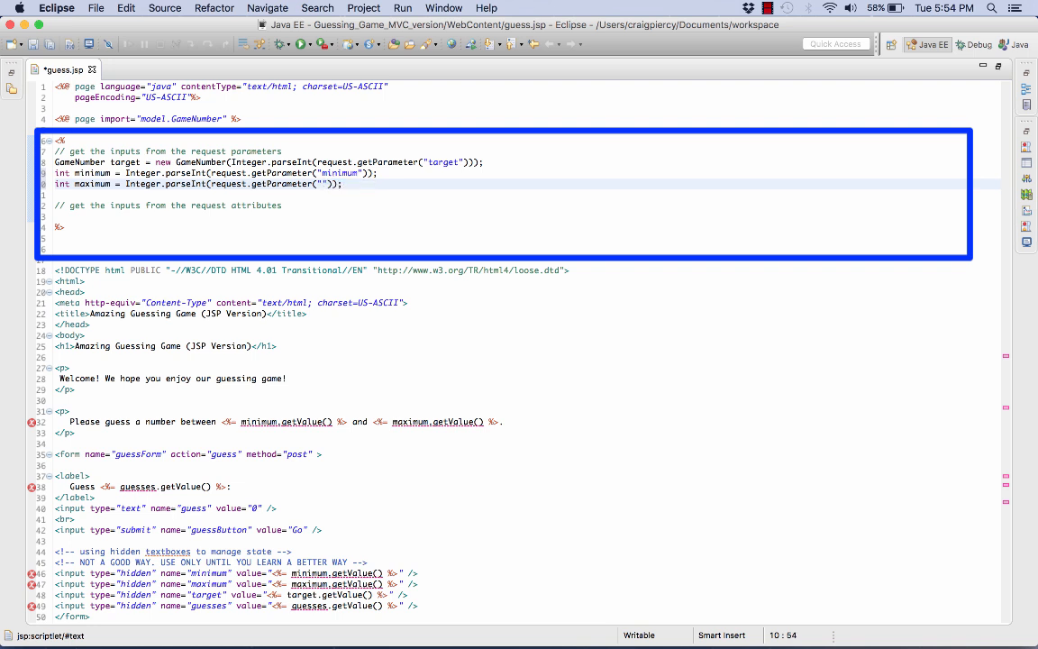
pyautogui.write('maximum')
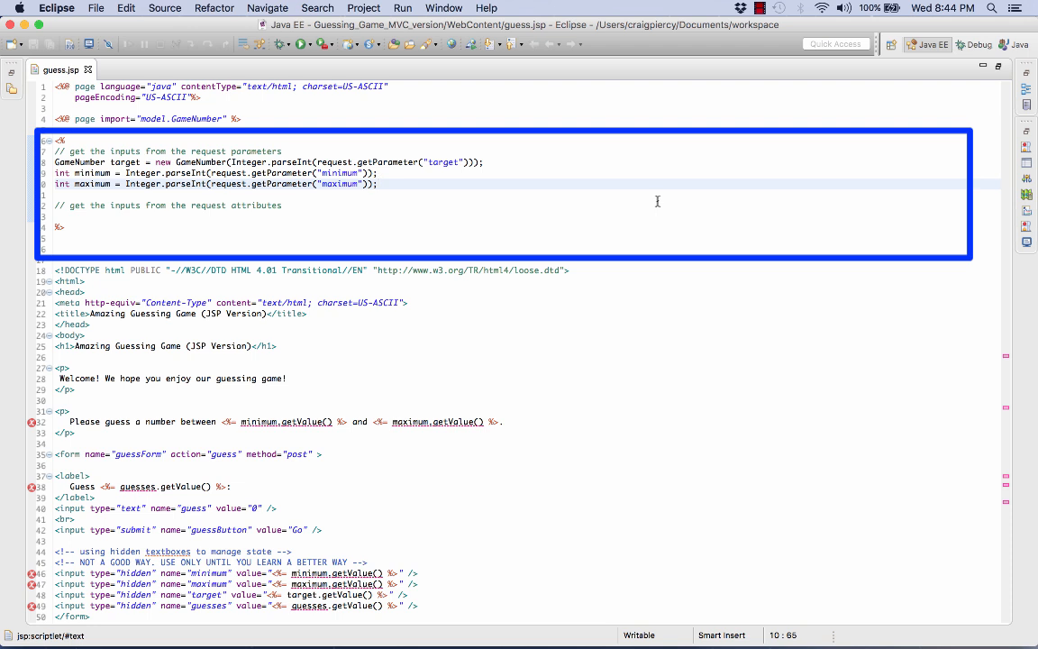
pyautogui.click(94, 215)
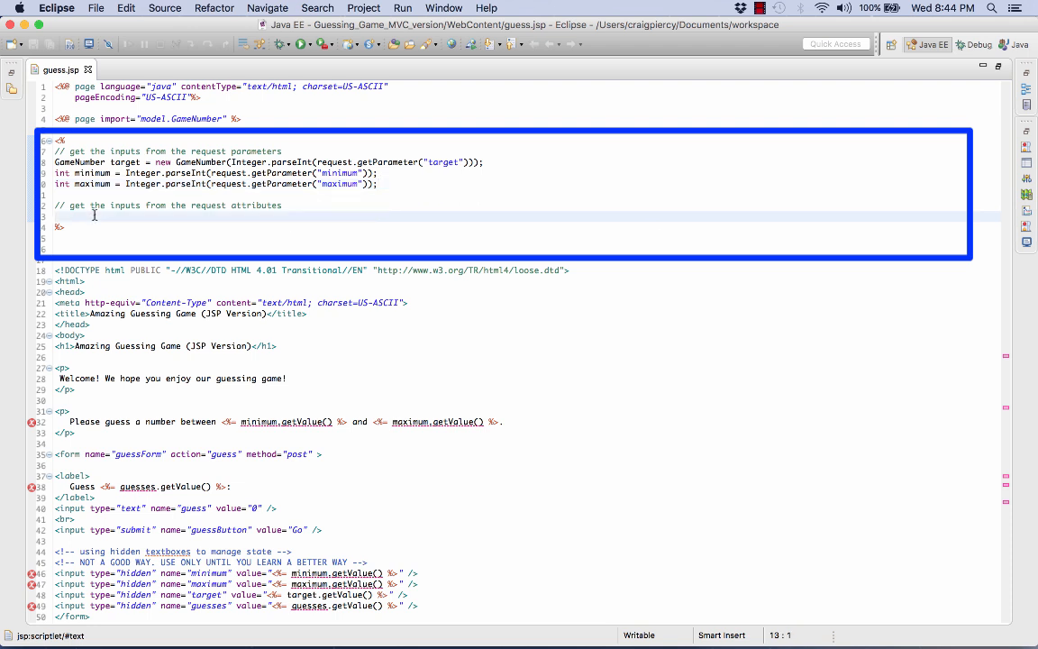
# - Declare GameNumber guesses = (GameNumber) request.getAttribute("guesses"); and save guess.jsp
pyautogui.press('Return')
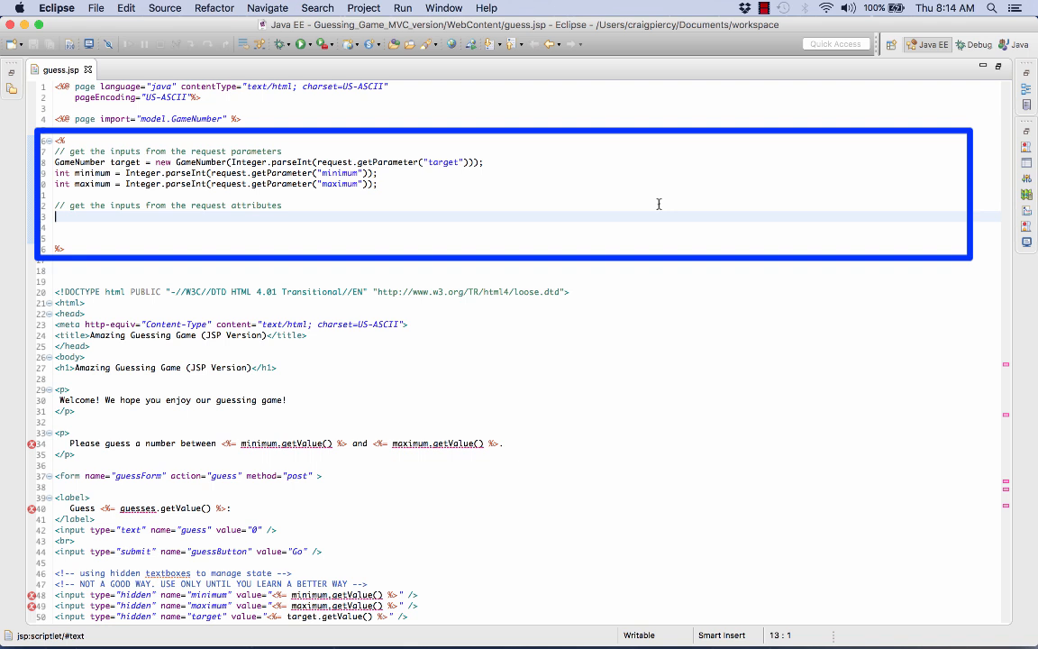
pyautogui.write('Game')
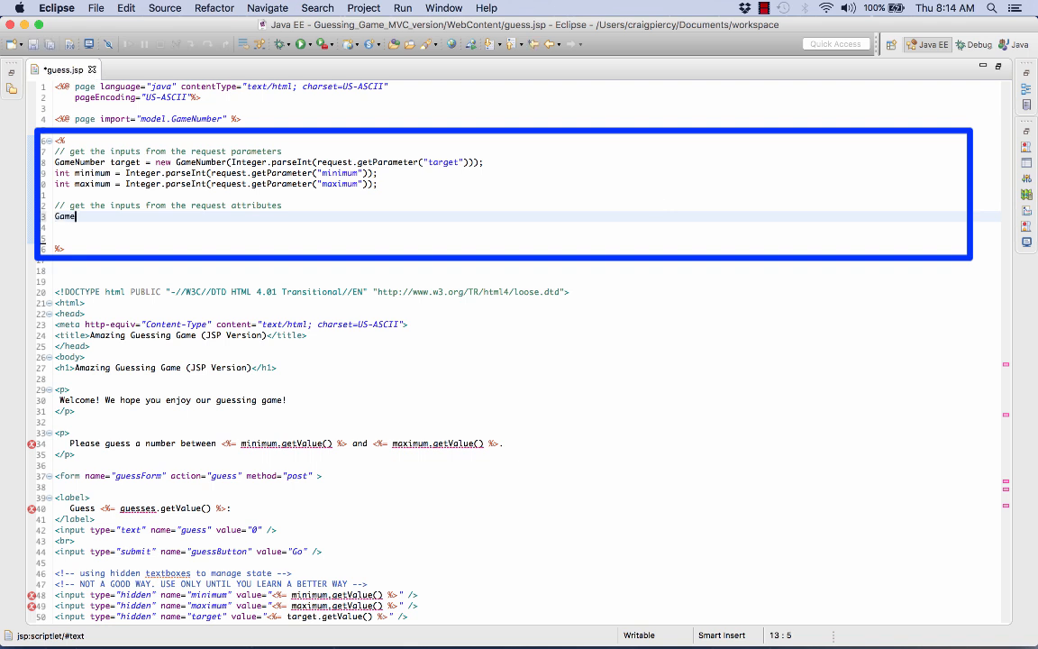
pyautogui.write('Number')
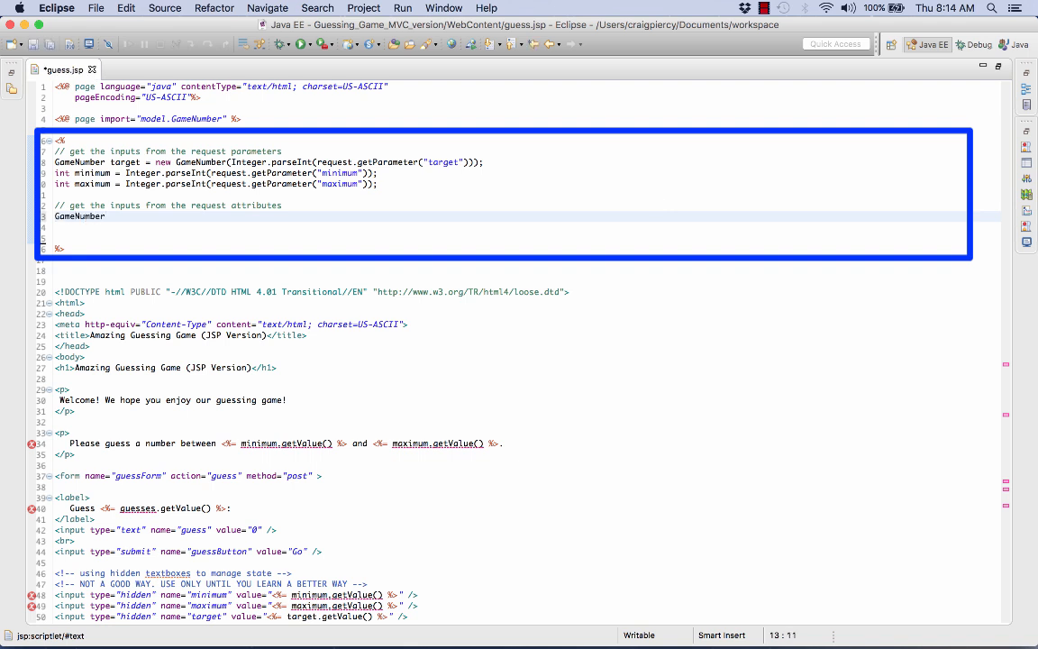
pyautogui.write('guesses')
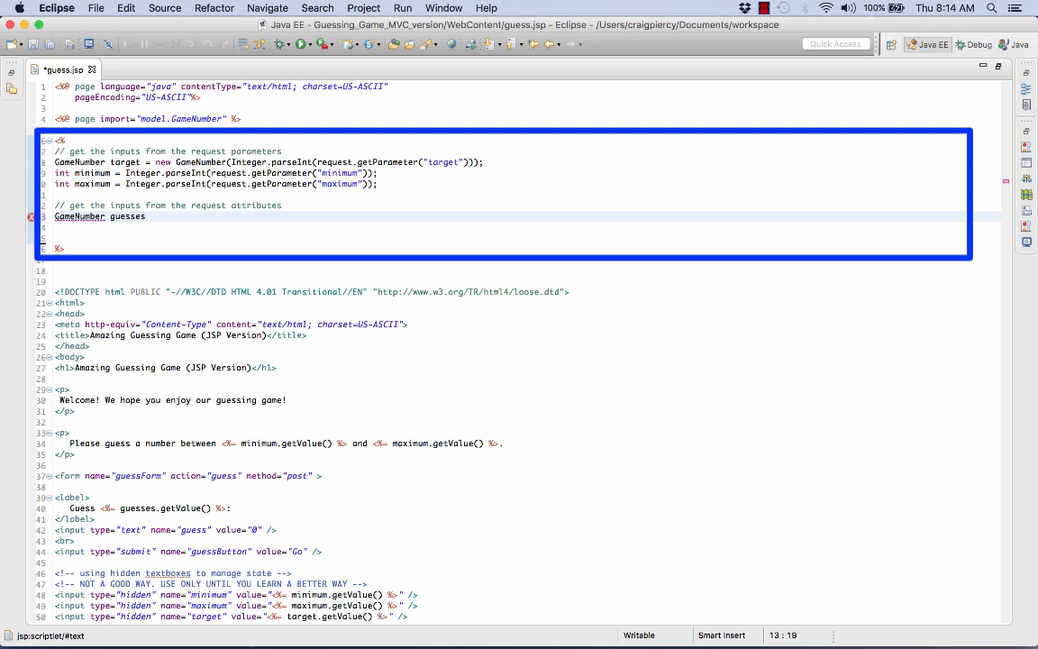
pyautogui.write('= request.')
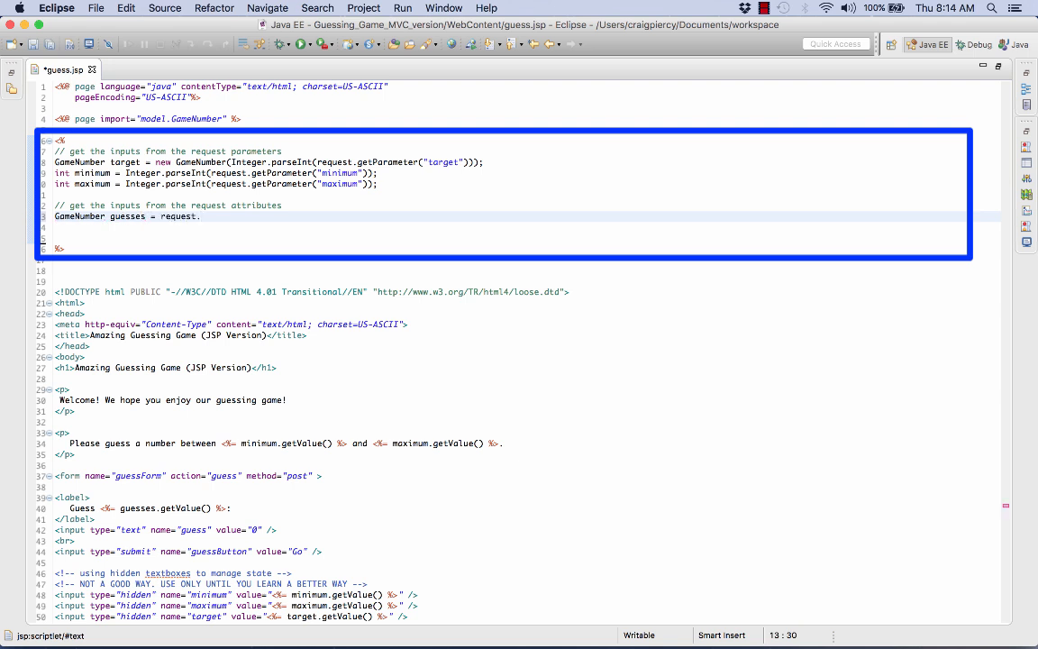
pyautogui.write('getAtt')
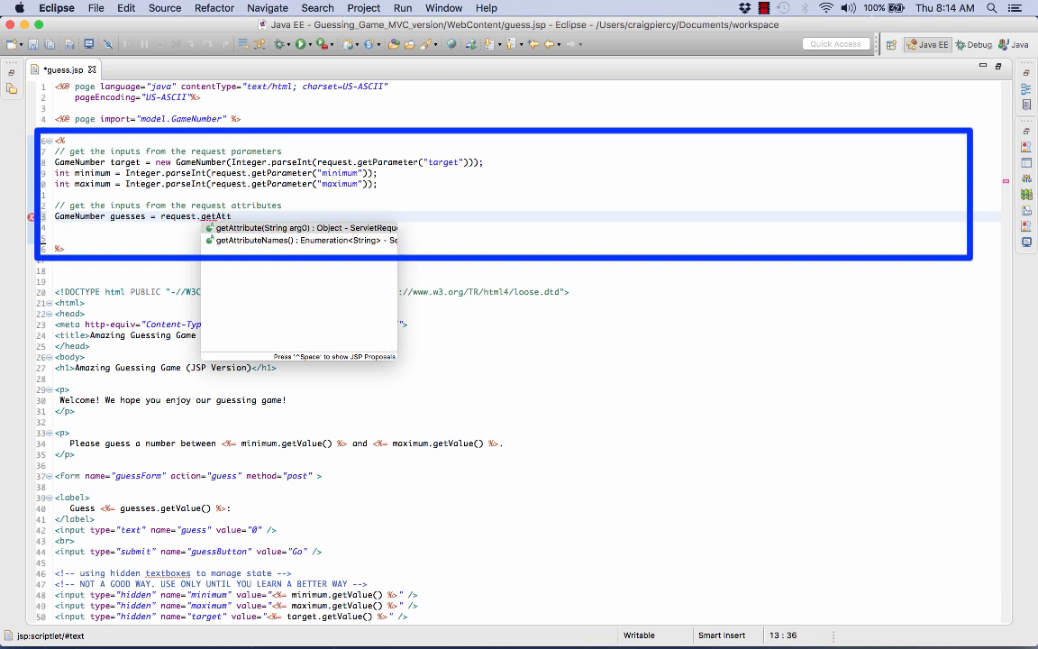
pyautogui.write('ribute(')
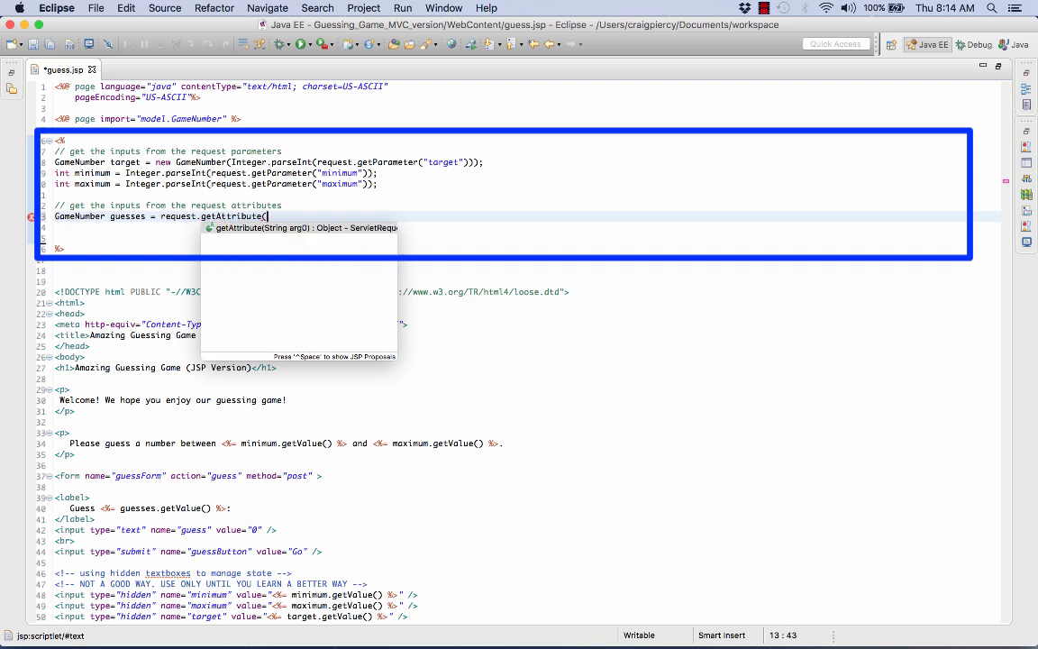
pyautogui.write('guess')
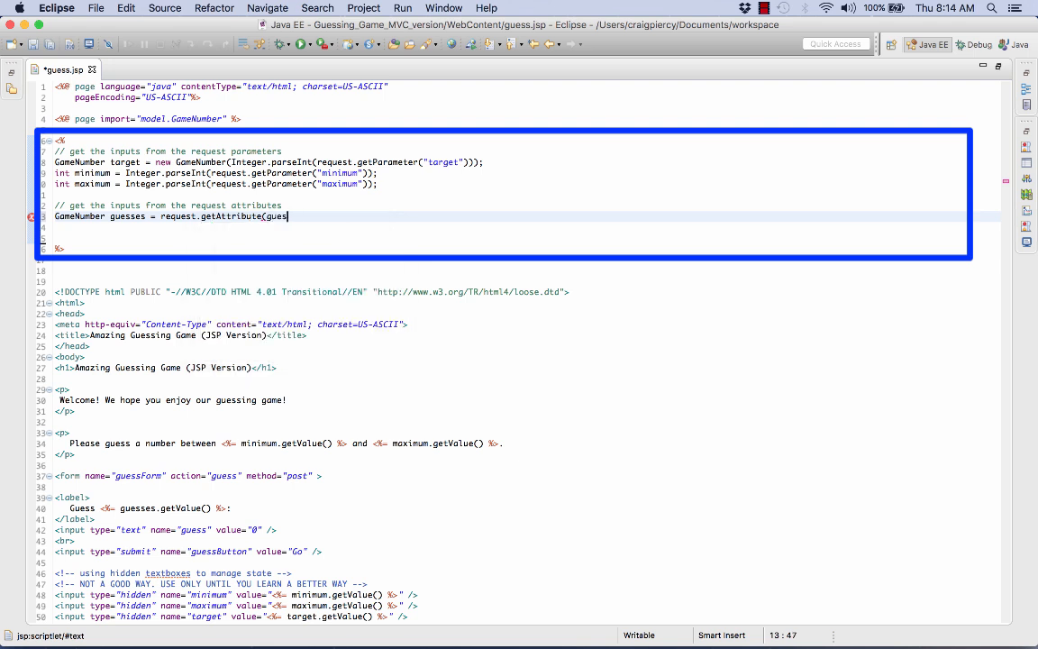
pyautogui.write('""')
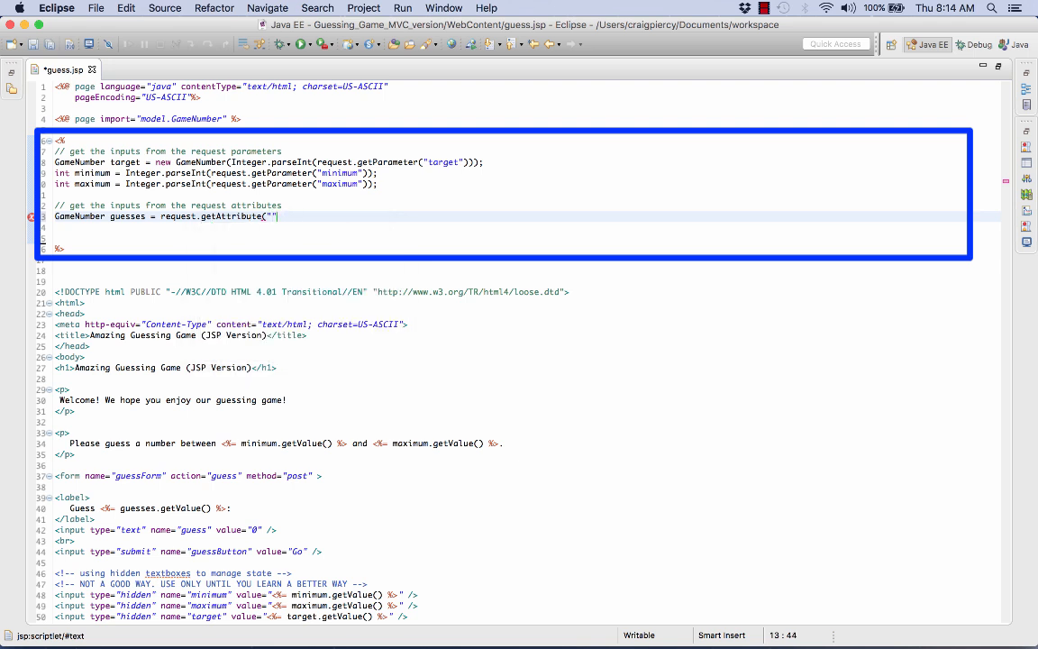
pyautogui.write('guesses')
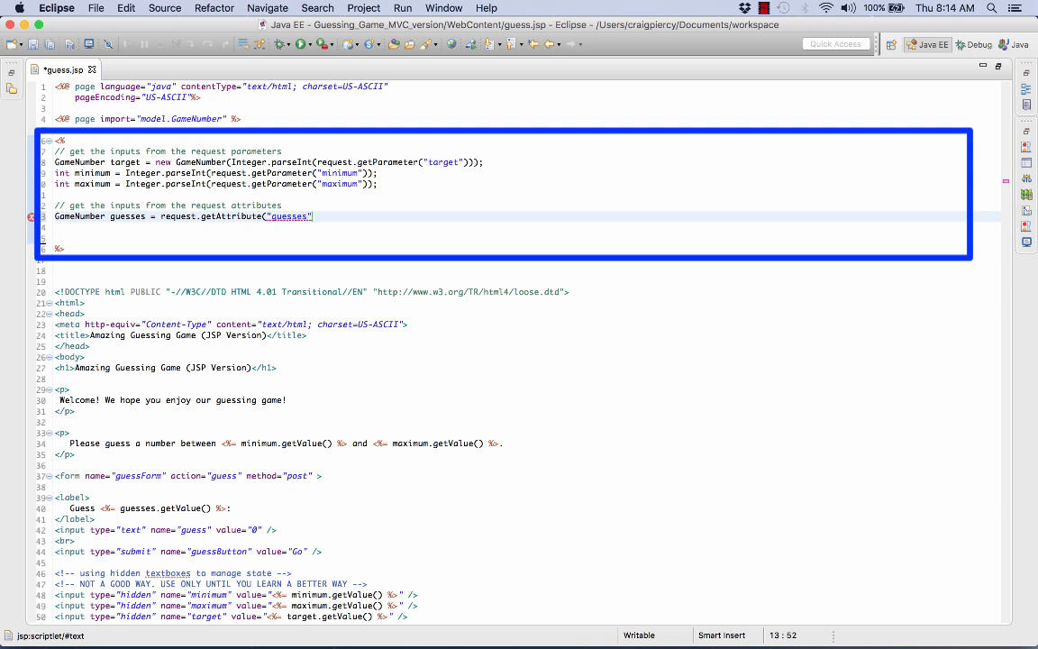
pyautogui.write(');')
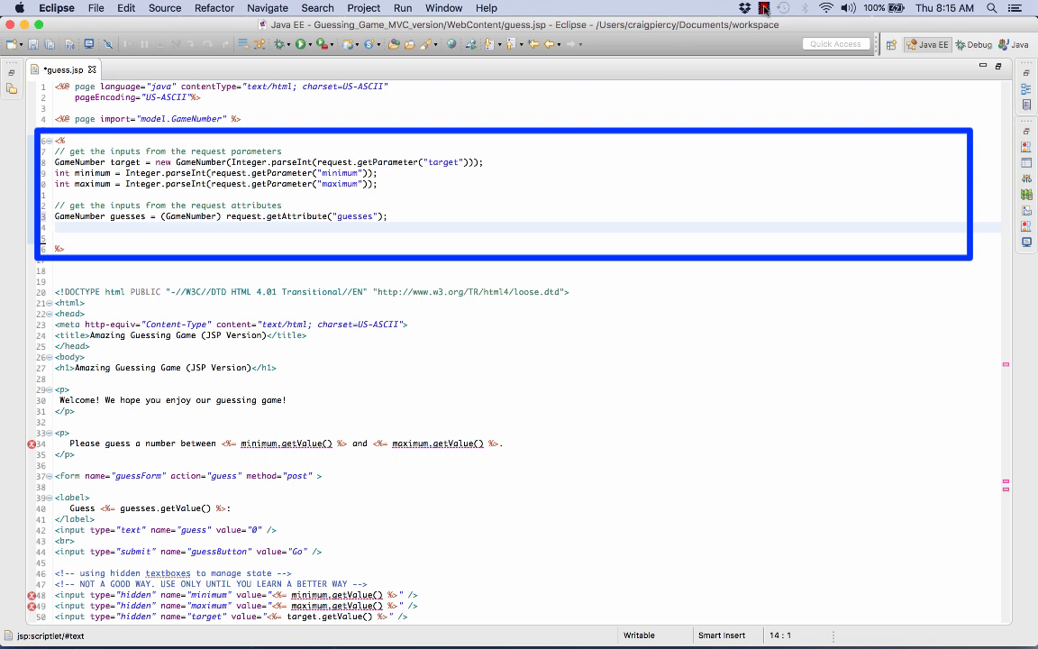
pyautogui.click(764, 7)
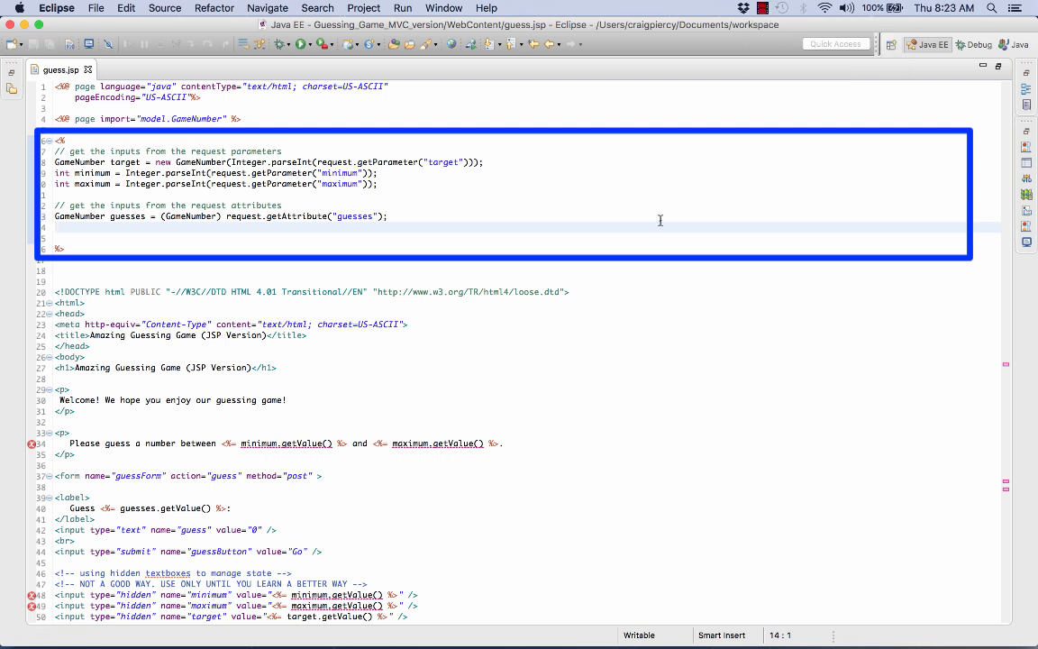
# - Declare String msg = (String) request.getAttribute("msg"); followed by an '// output the form to the client' comment
pyautogui.write('Str')
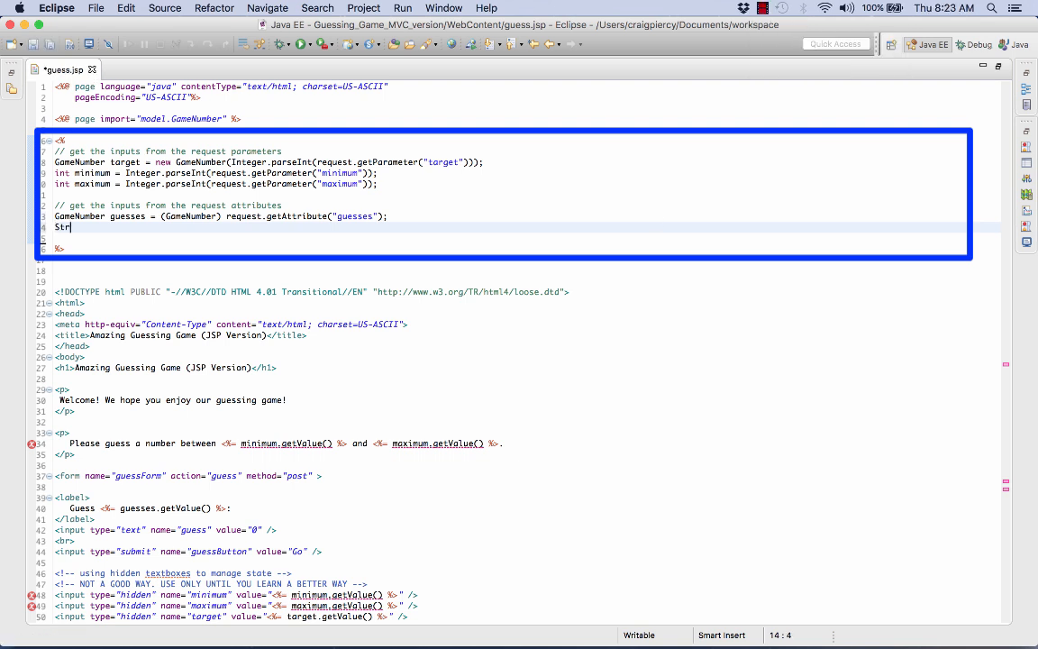
pyautogui.write('ing msg')
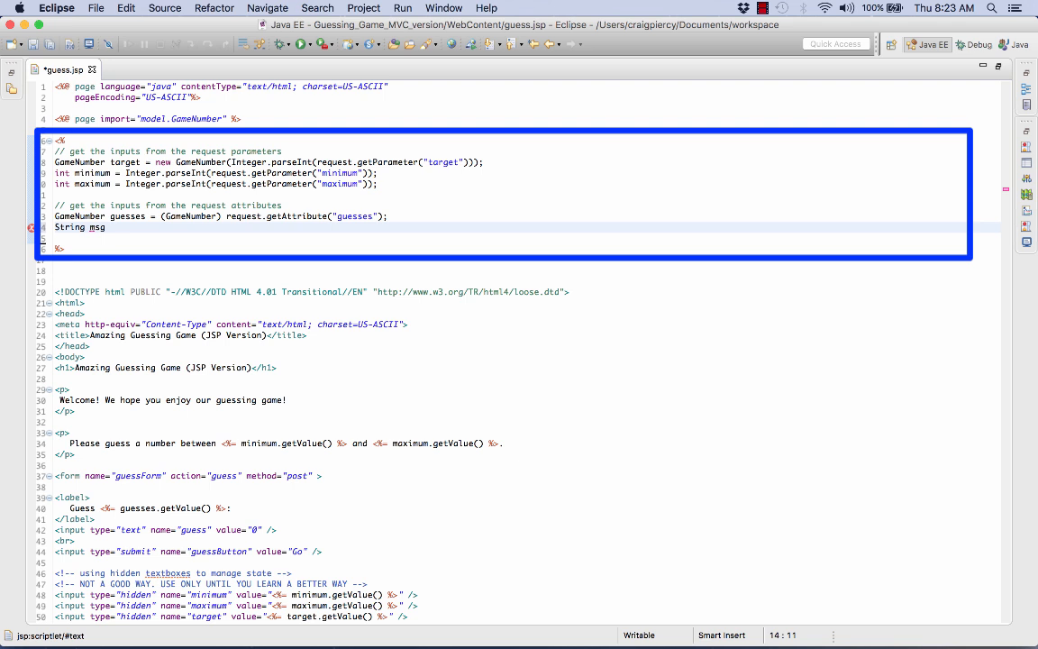
pyautogui.write('= request.getAttribute(arg0')
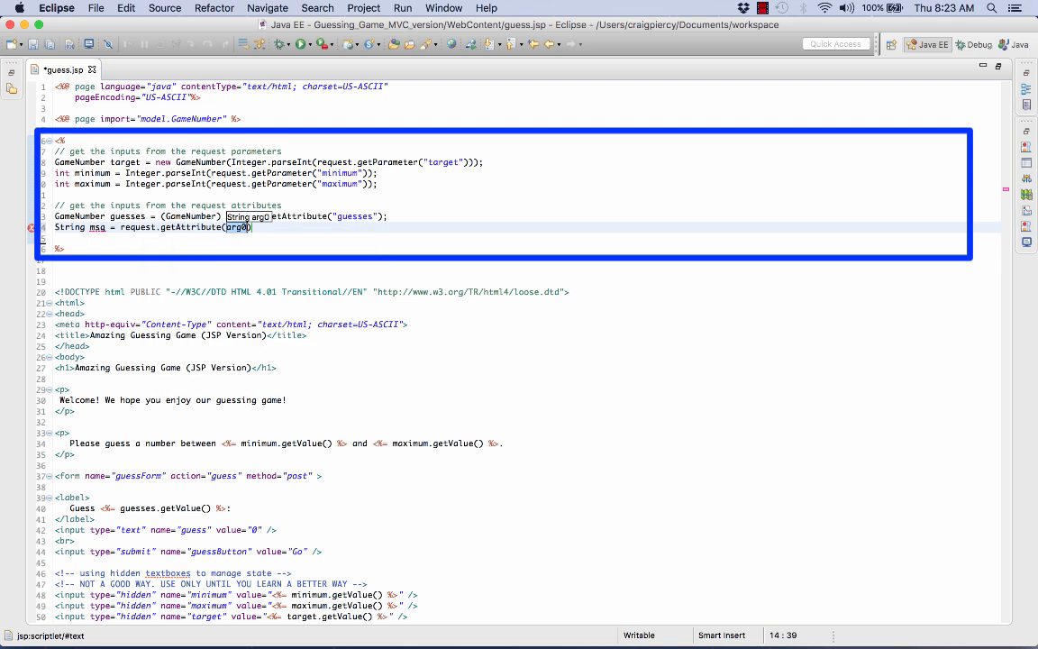
pyautogui.write('msg"')
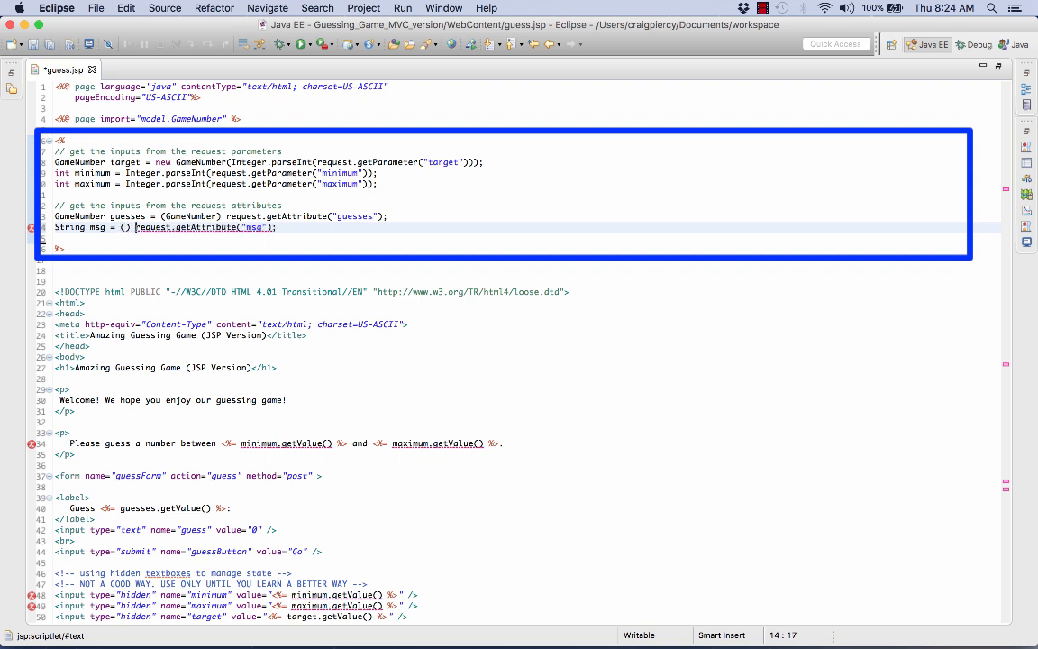
pyautogui.write('String')
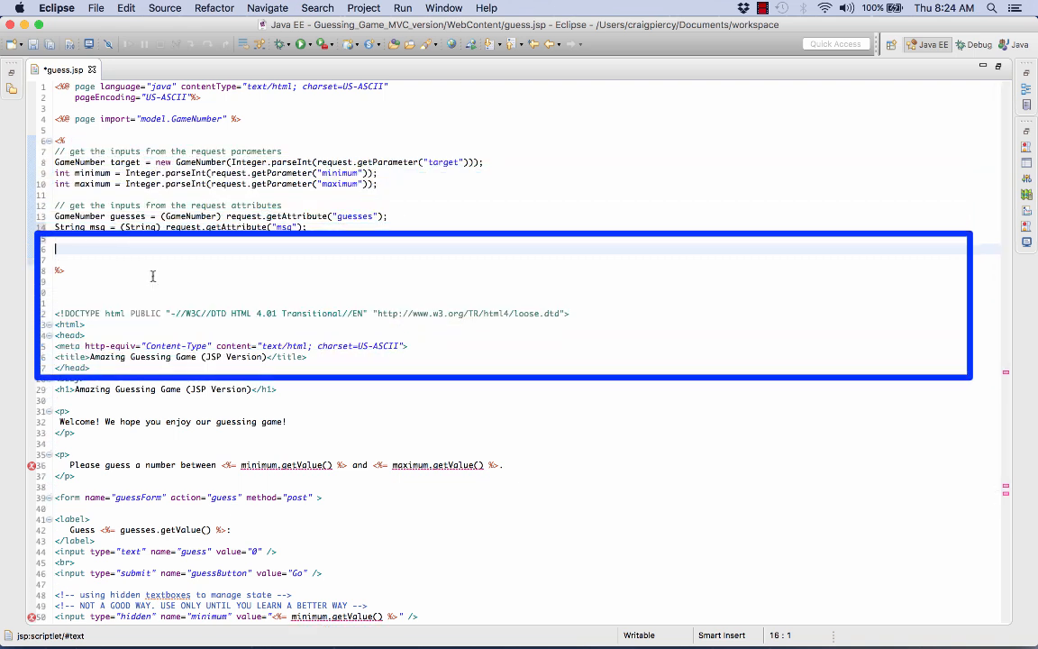
pyautogui.write('// output the form to the client')
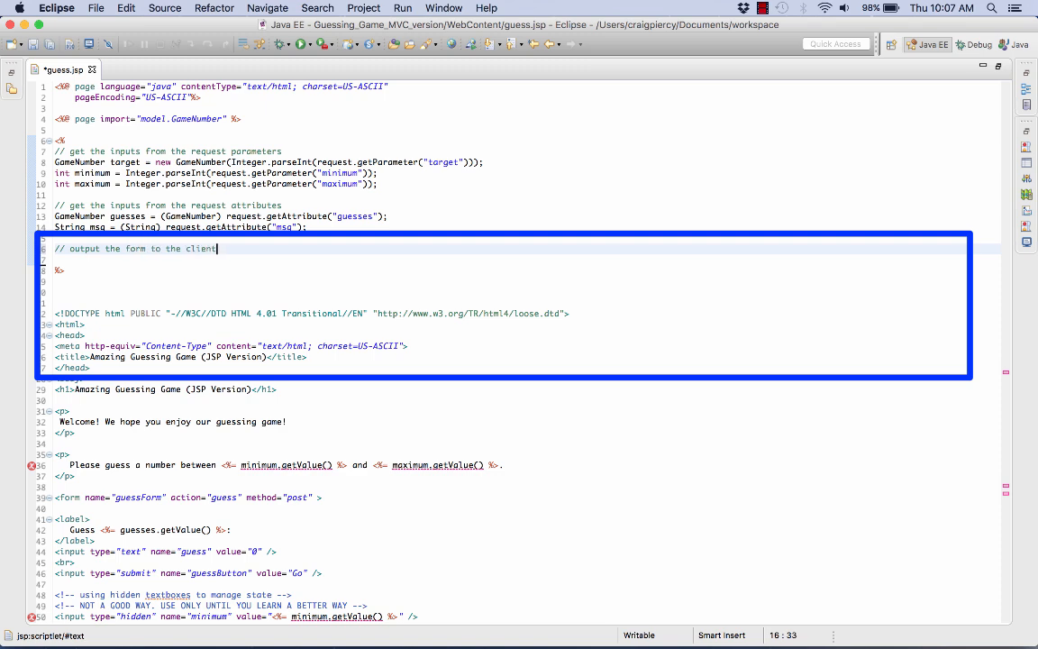
# - Replace the 'Please guess a number between…' paragraph content with <%= msg %> and save
pyautogui.scroll(-3)
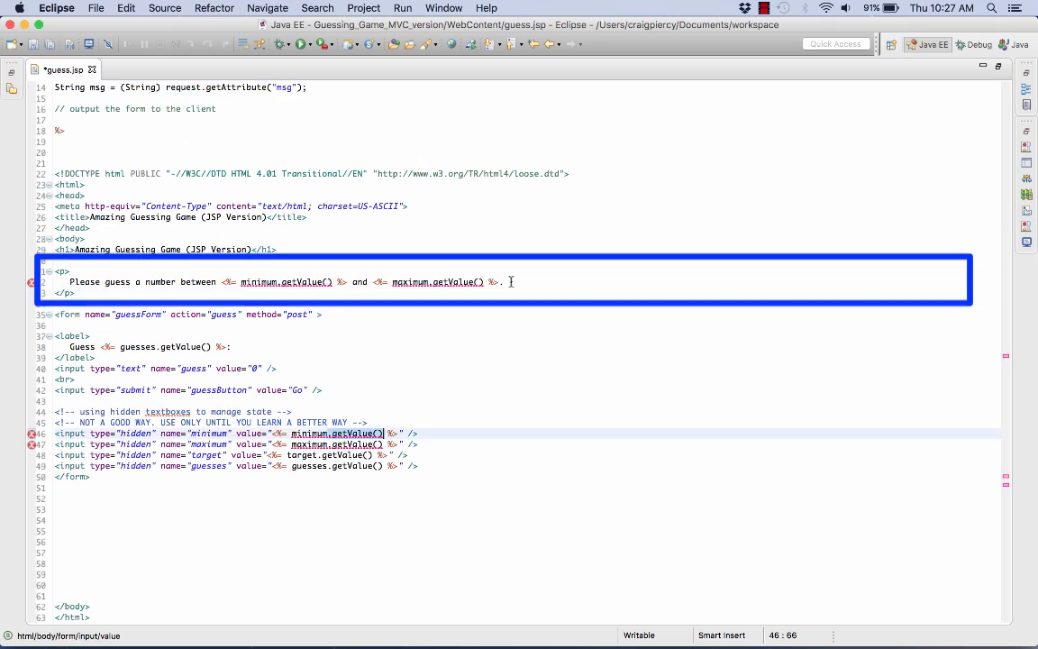
pyautogui.click(74, 282)
pyautogui.write('<')
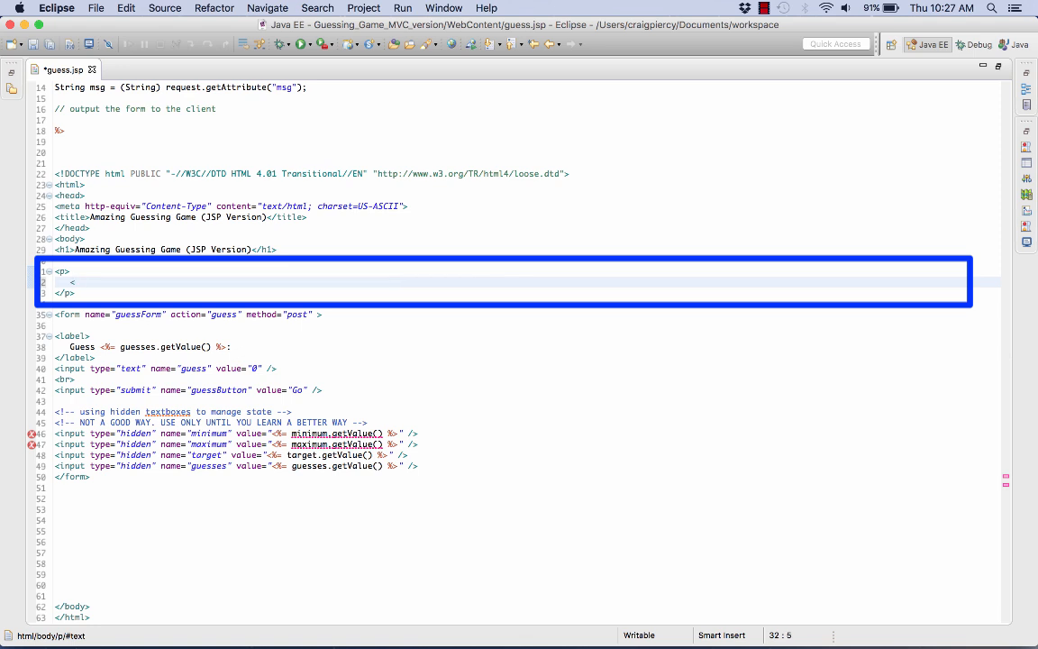
pyautogui.write('%= %>')
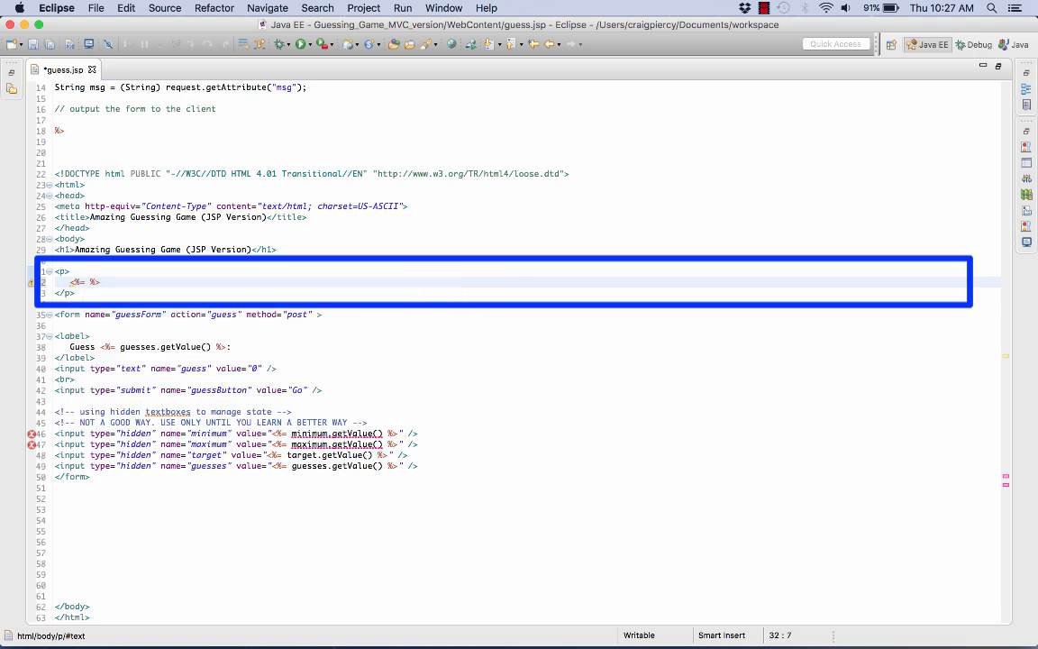
pyautogui.write('msg')
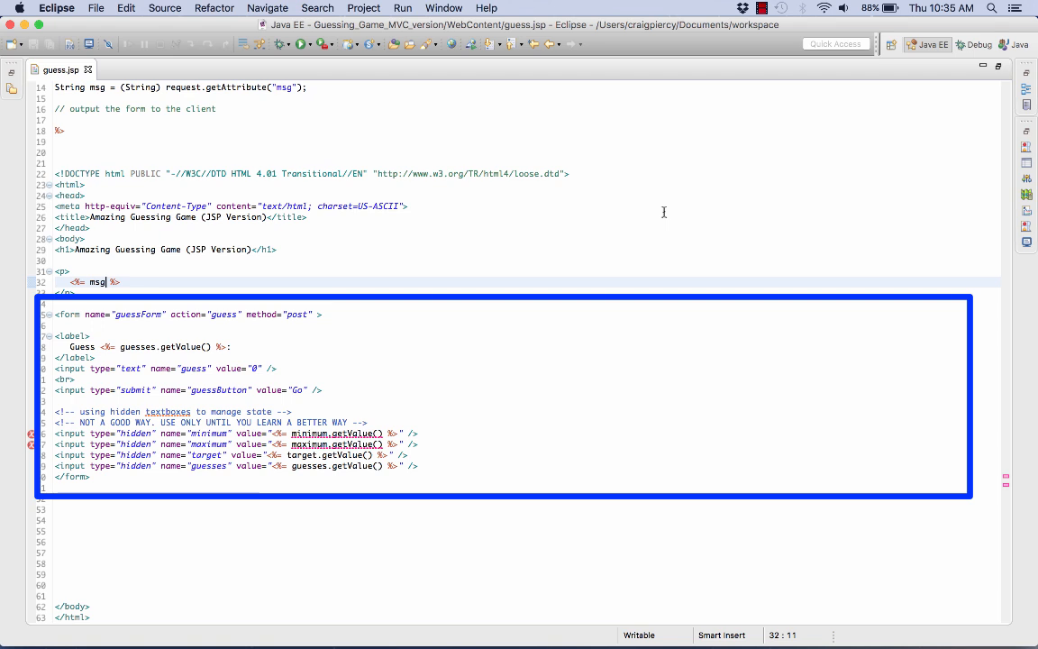
pyautogui.click(100, 346)
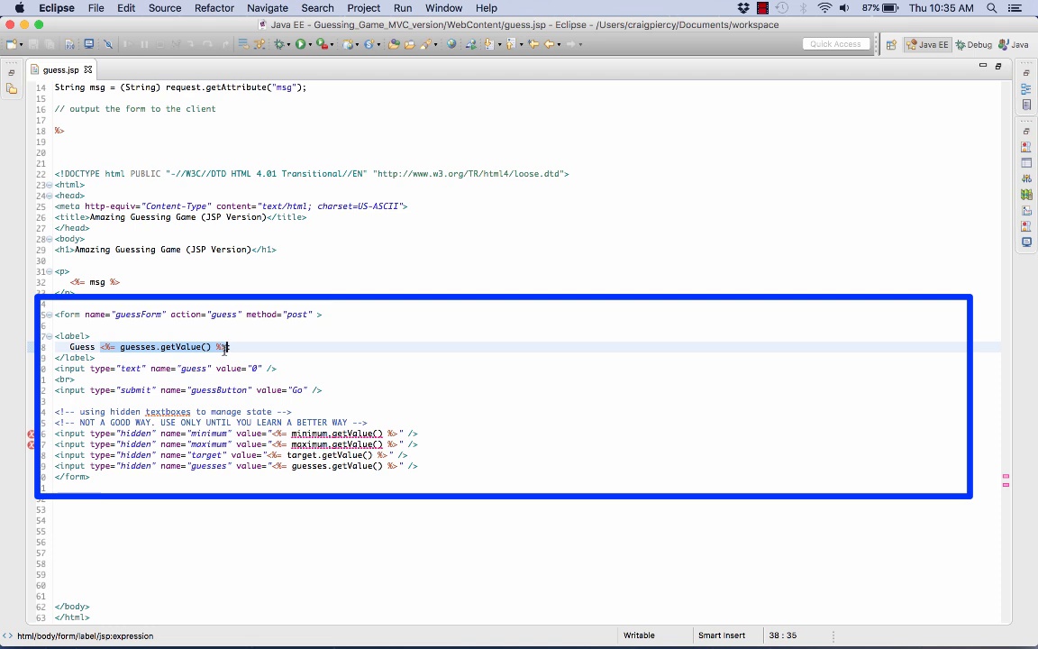
pyautogui.click(382, 444)
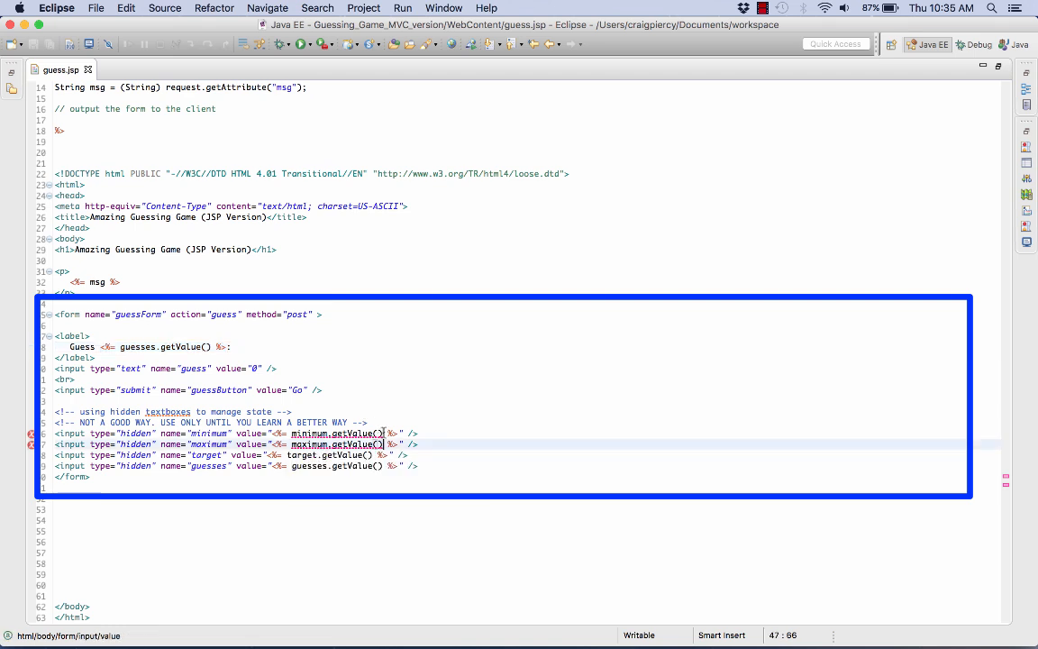